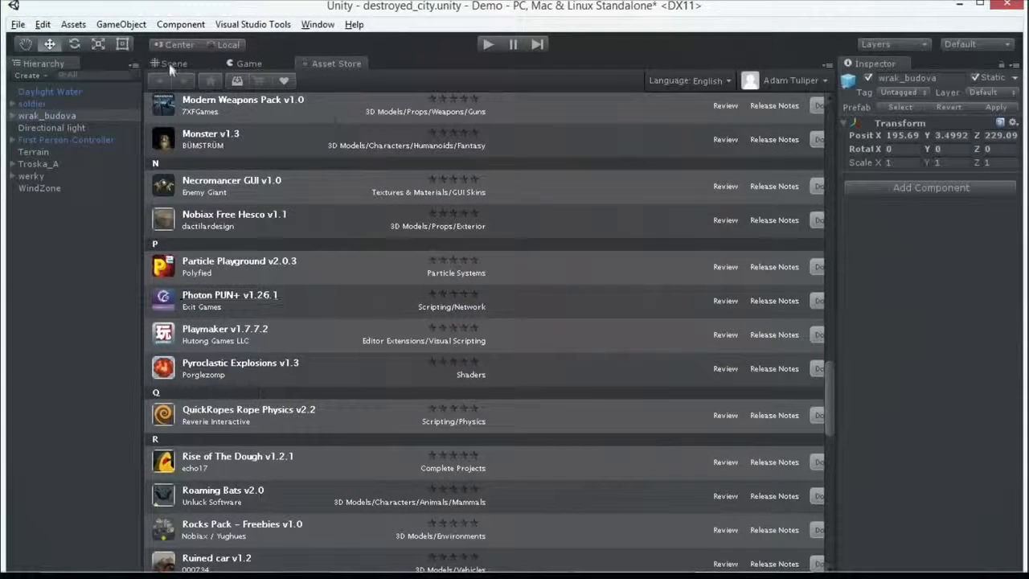
Step: Switch to the Scene view and start a new scene containing only the Main Camera
click(173, 64)
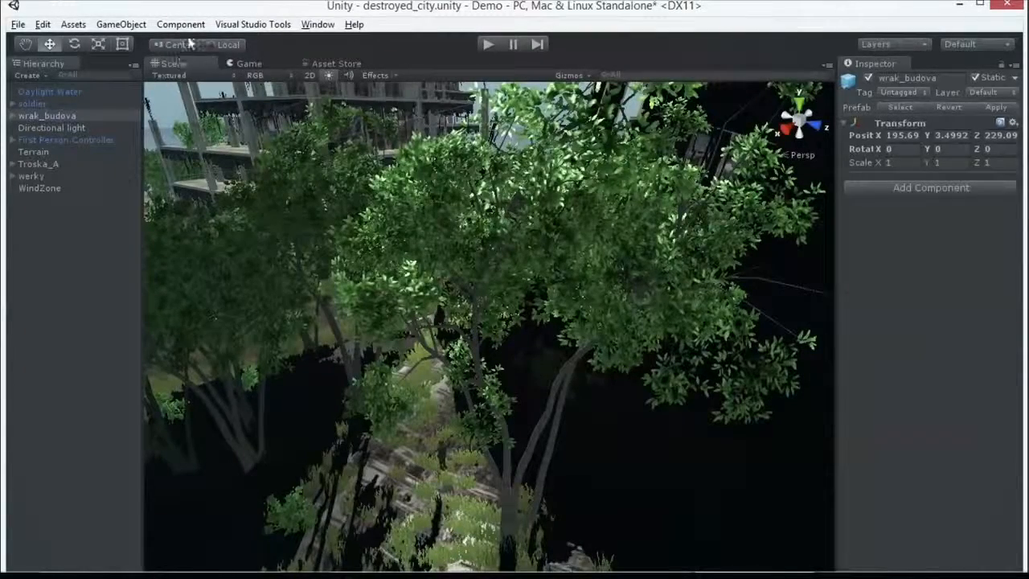
click(17, 24)
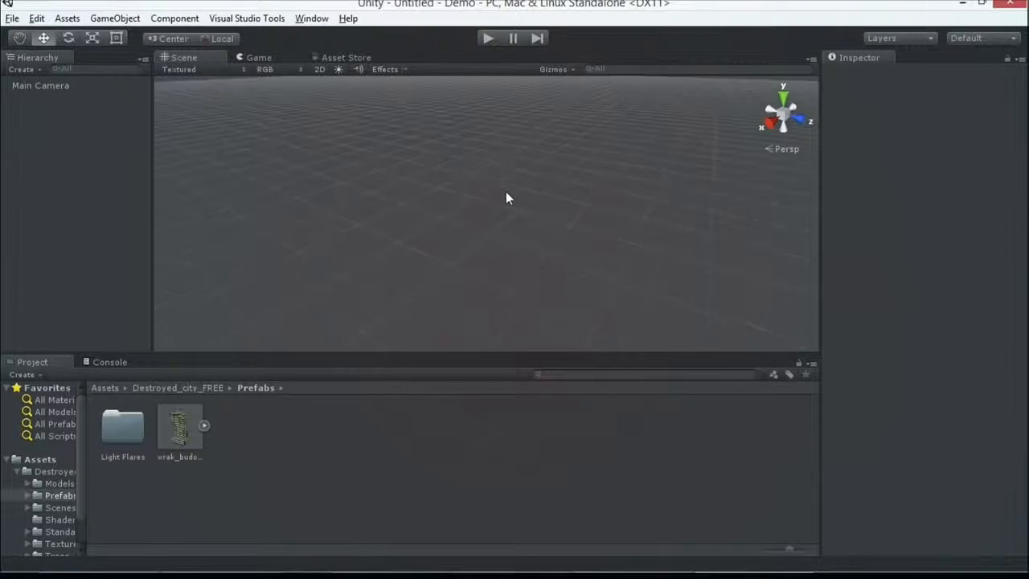
Step: Add an empty GameObject to the scene and bring up its Tag choices
click(114, 18)
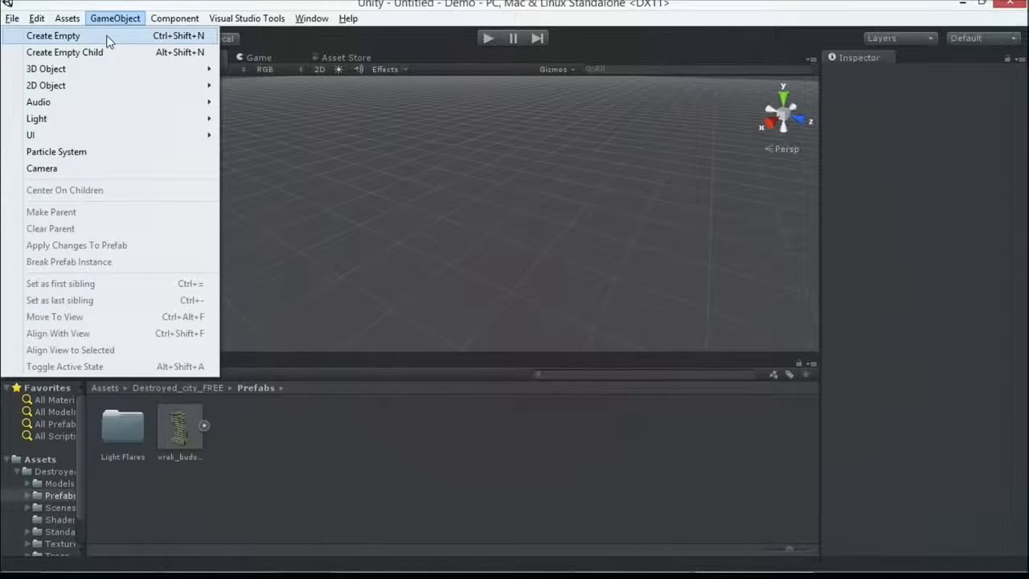
click(53, 35)
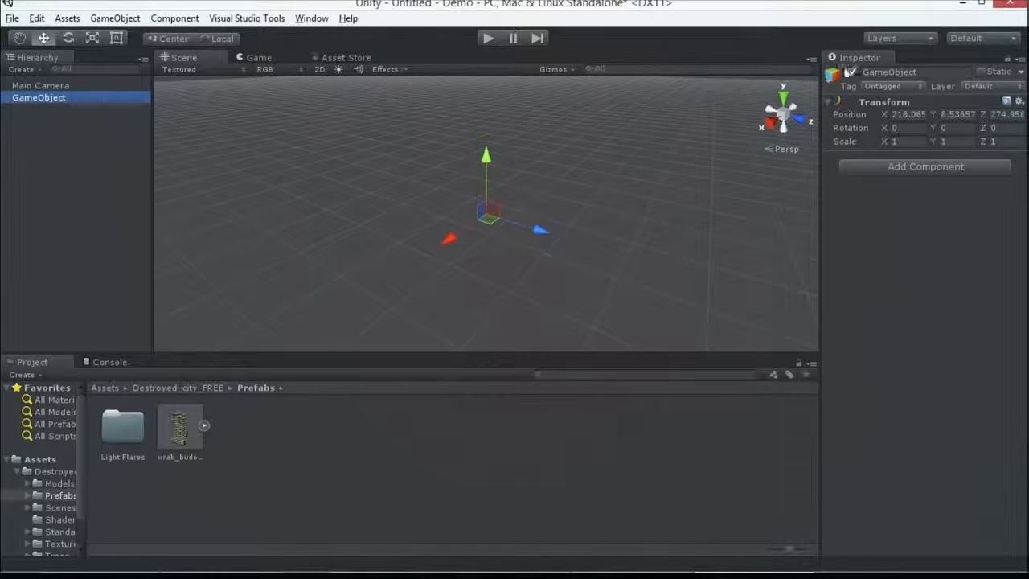
click(852, 71)
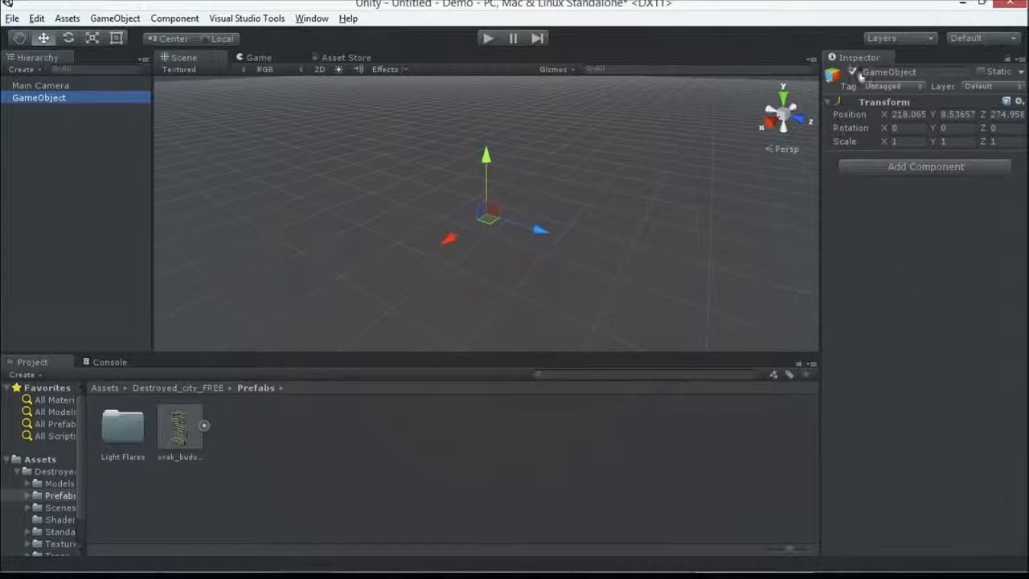
click(892, 86)
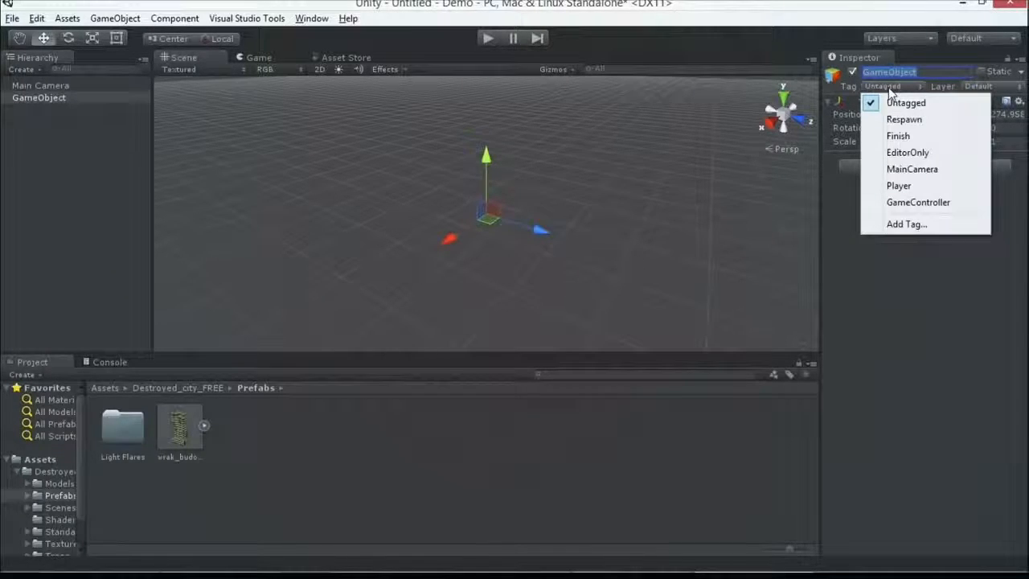
mouse_move(906, 224)
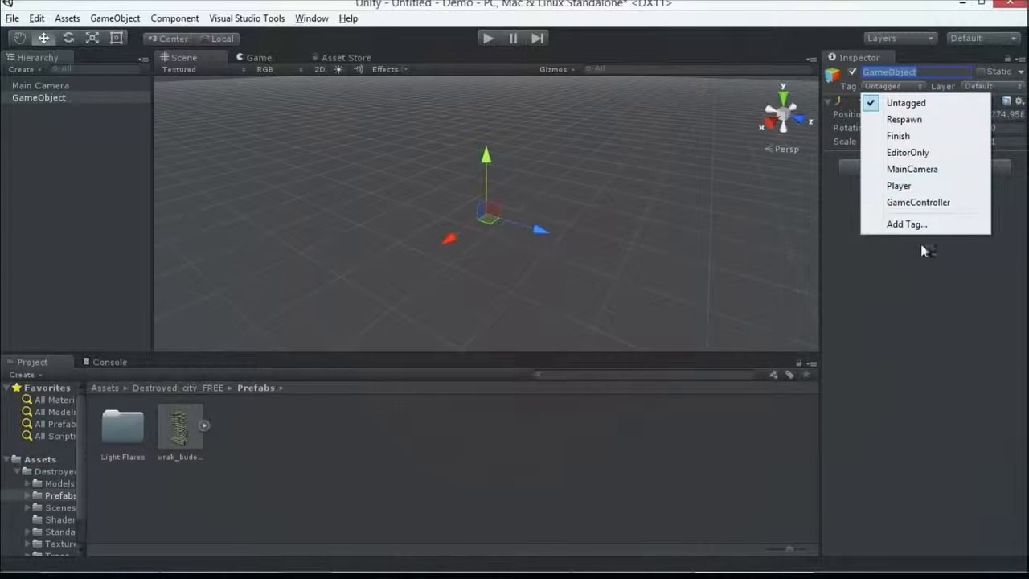
Step: Add the tags Zombie and Gravestone in Tags & Layers, correcting a misspelling
click(907, 224)
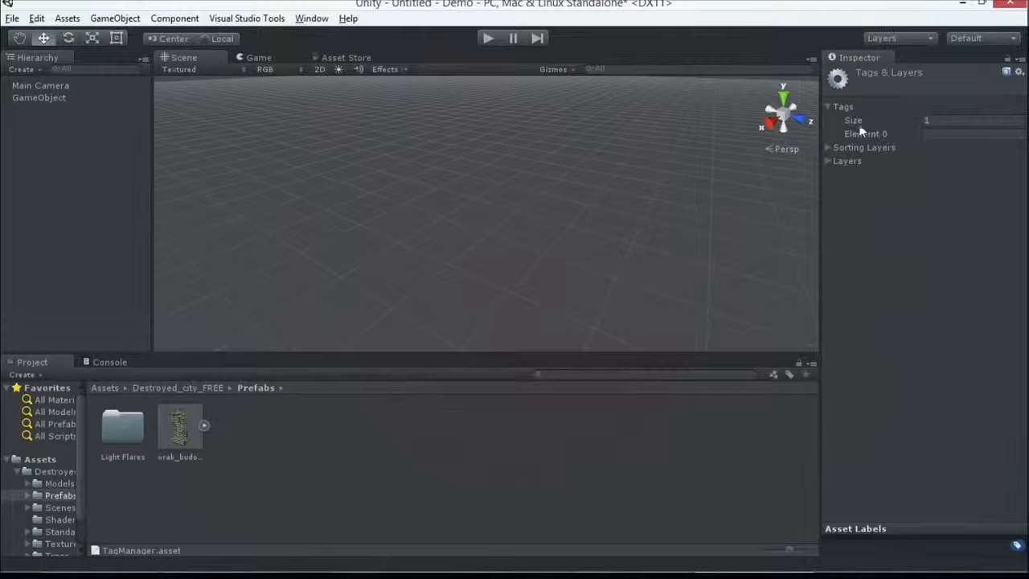
click(973, 119)
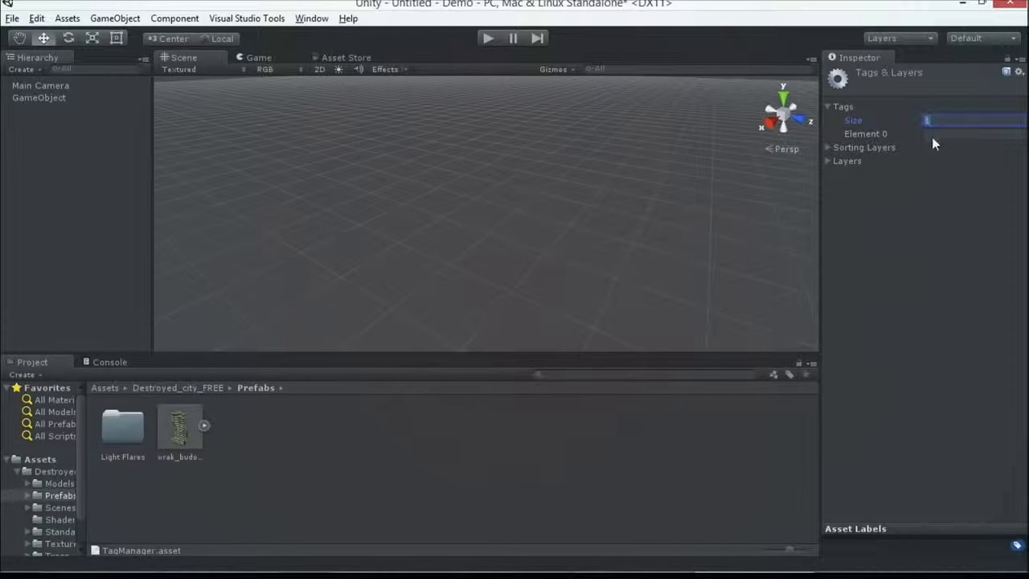
text(Zombie)
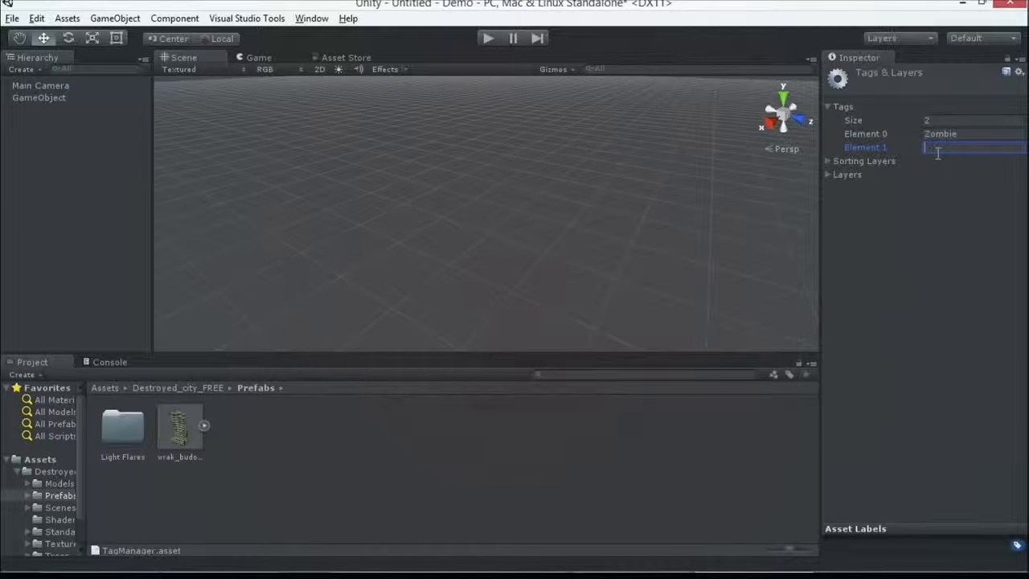
text(Gravestrong)
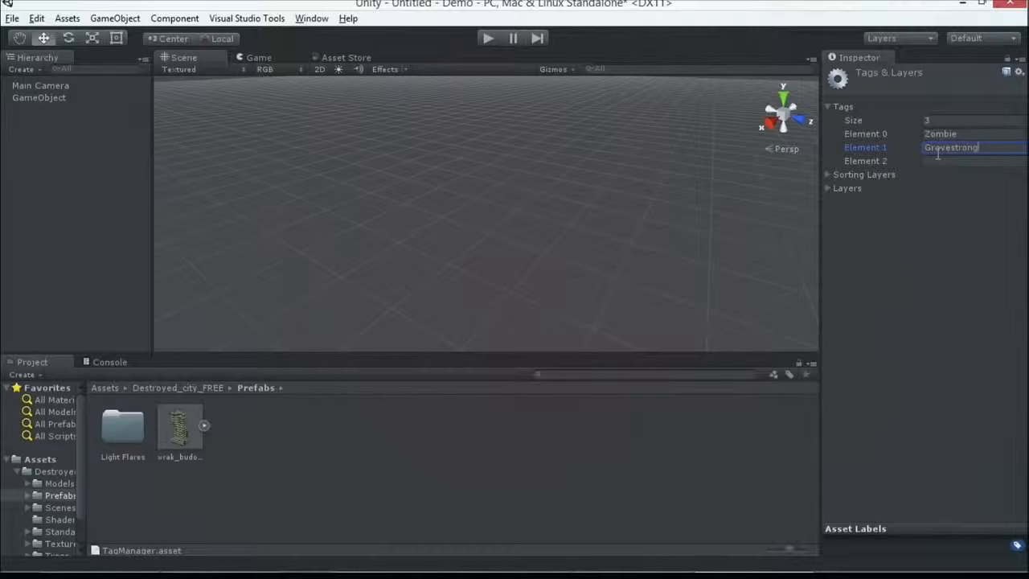
key(Backspace)
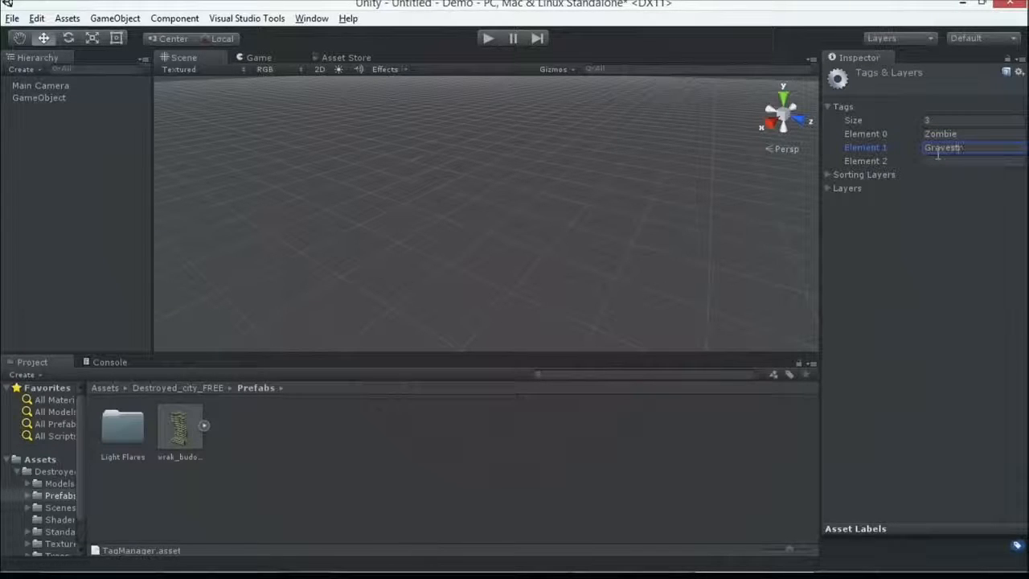
text(one)
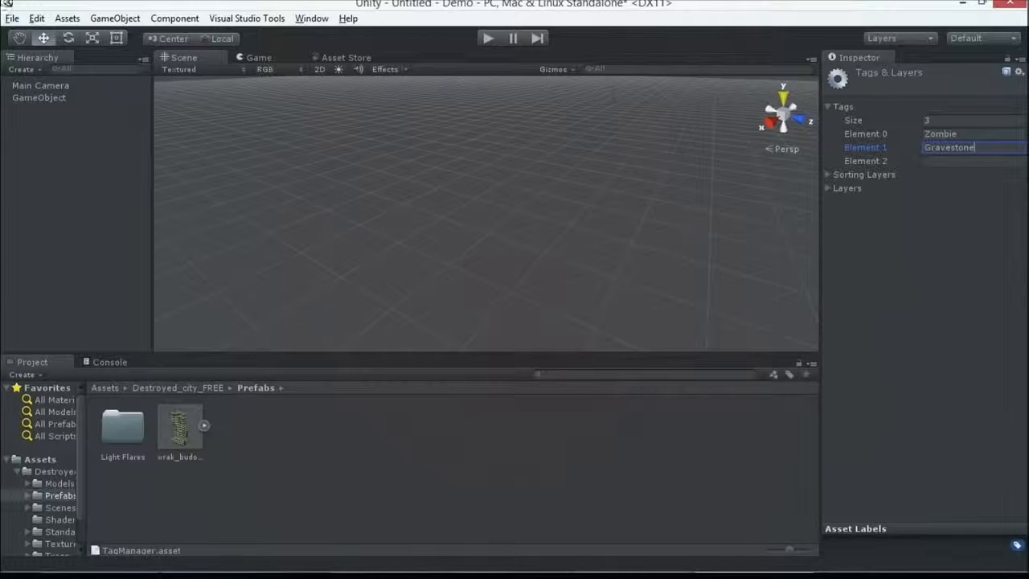
Step: Select the empty GameObject and set its tag to Zombie
click(40, 97)
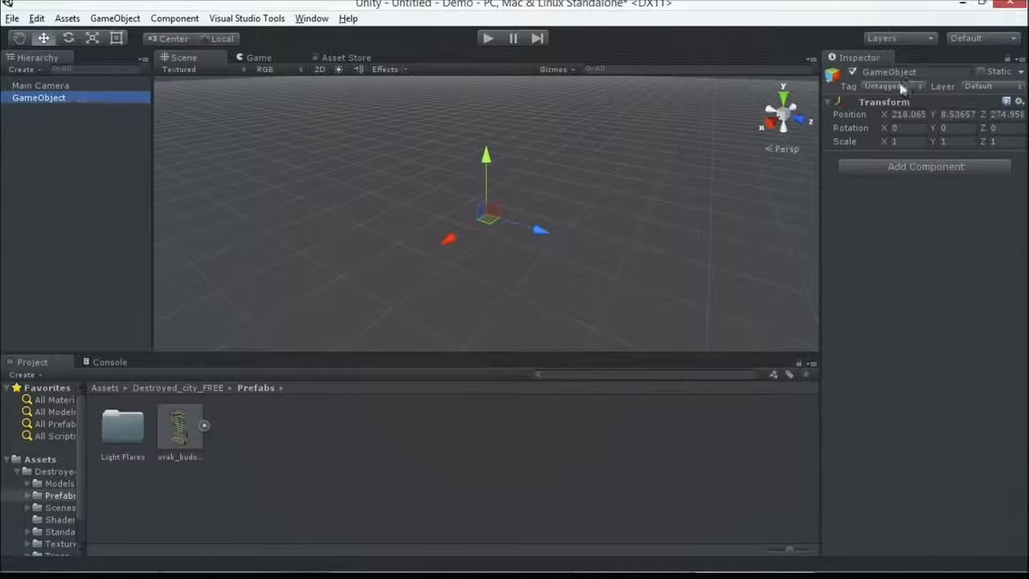
click(892, 86)
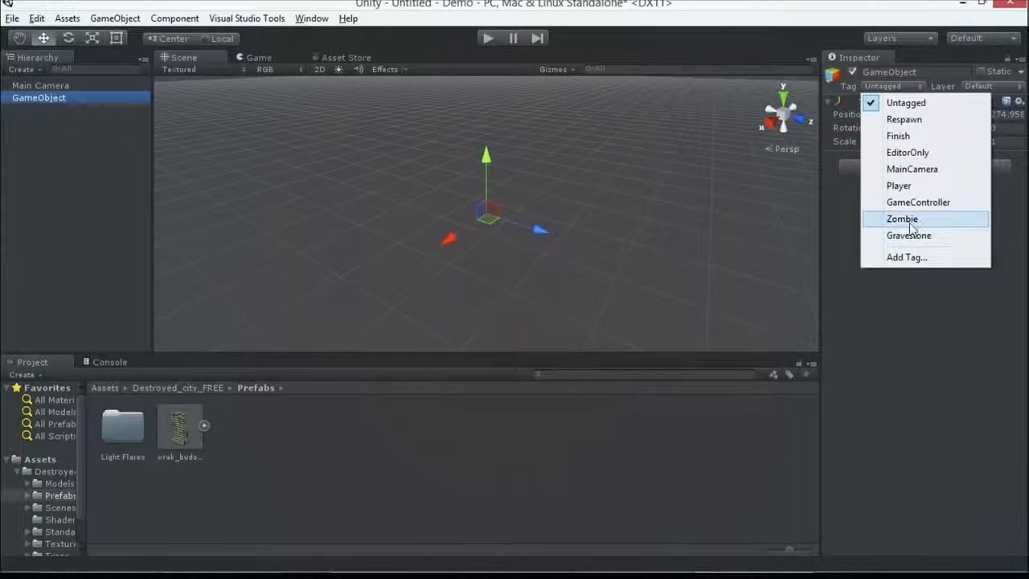
click(902, 218)
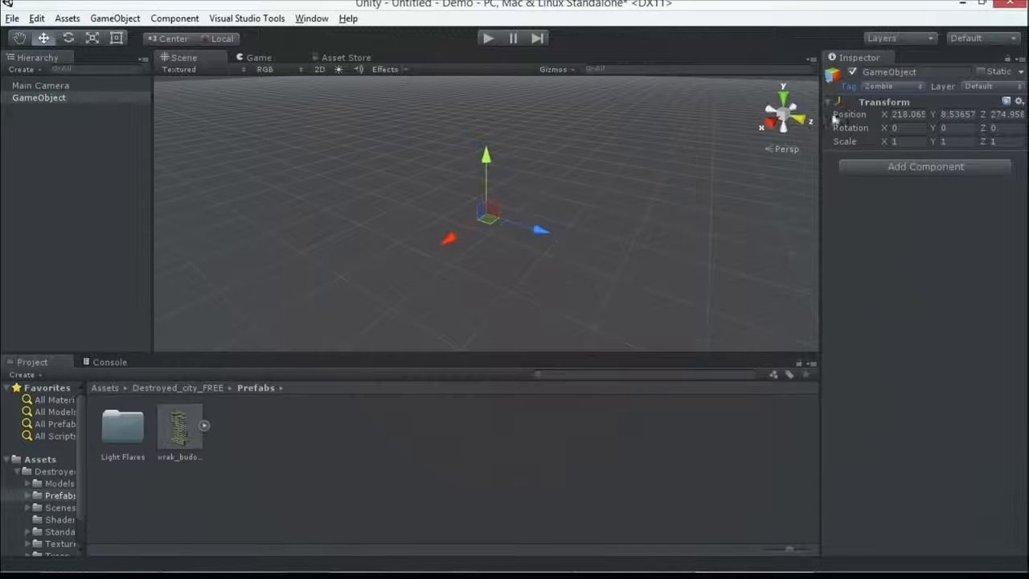
double_click(889, 72)
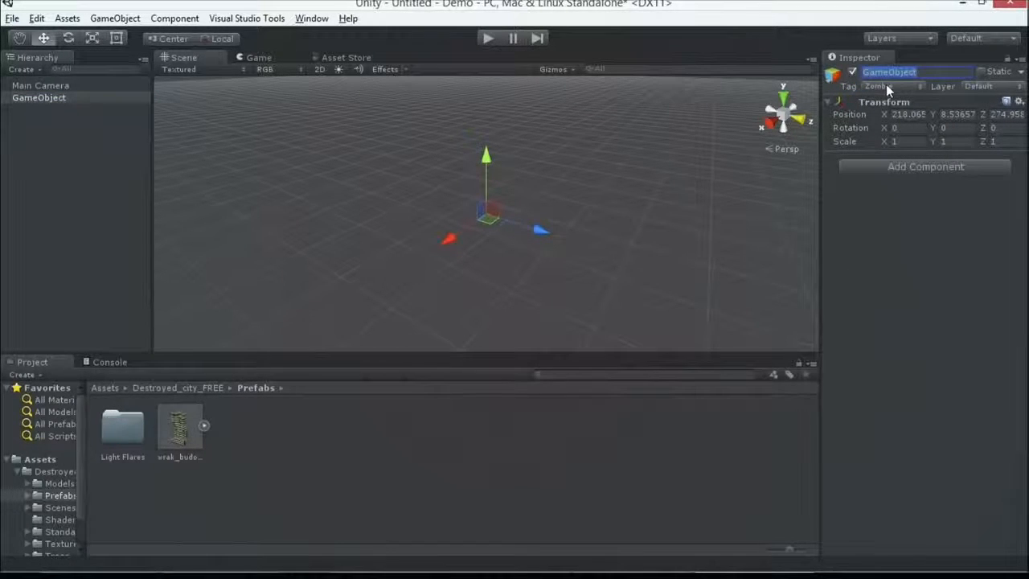
mouse_move(864, 110)
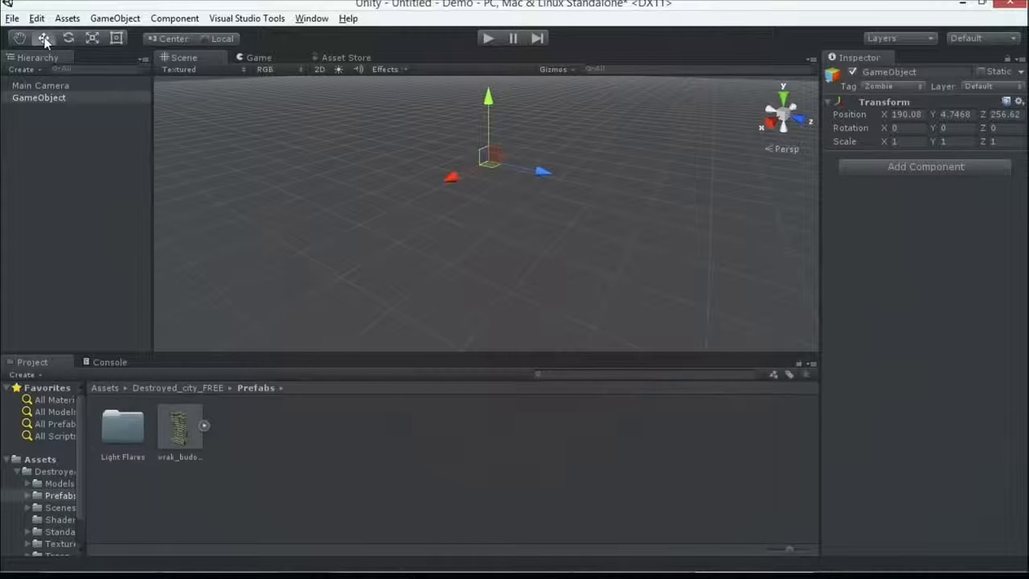
Step: Drag the Zombie GameObject to a new position and rotate it slightly around Y
click(44, 37)
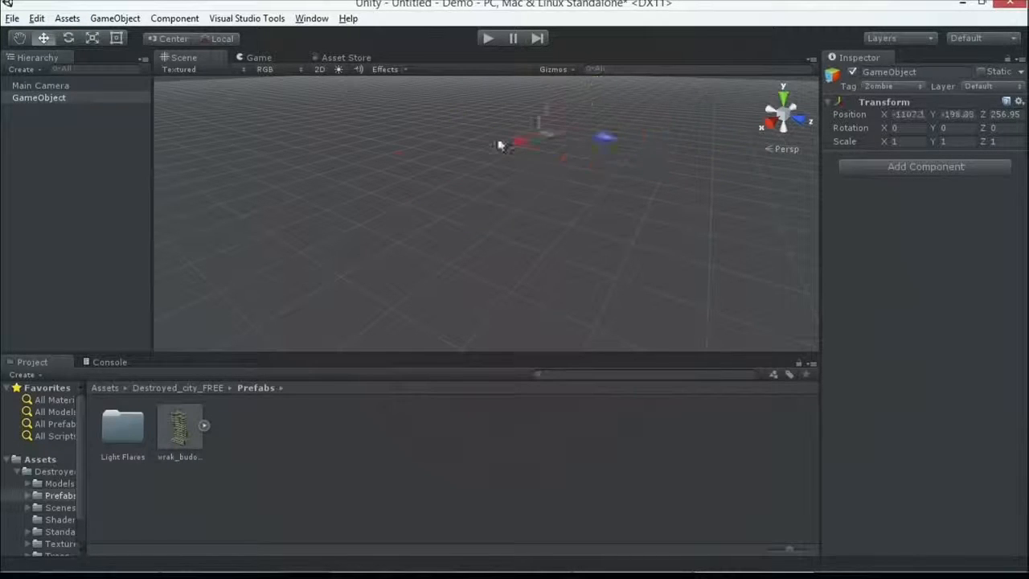
drag(498, 145, 329, 177)
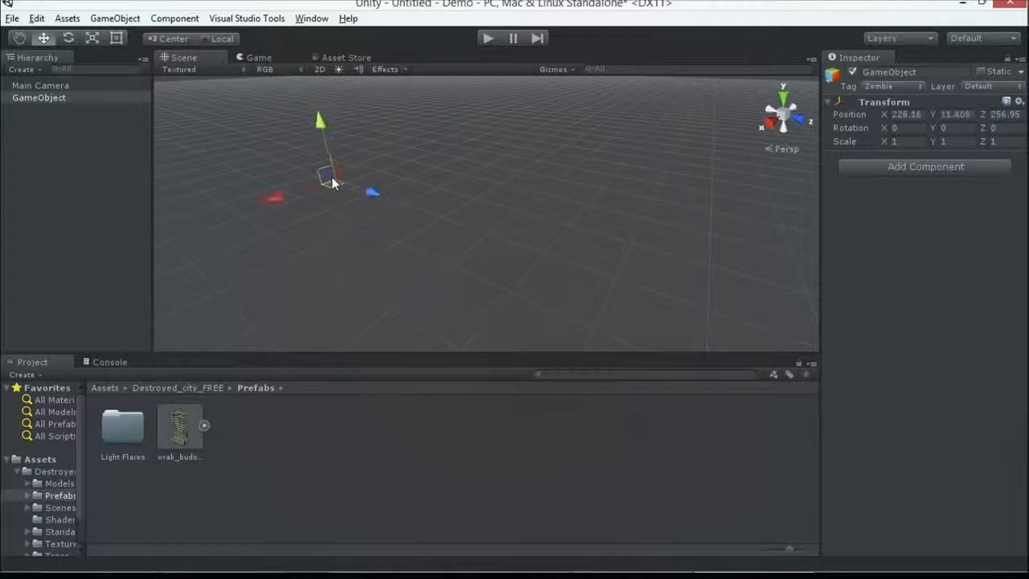
drag(333, 181, 357, 213)
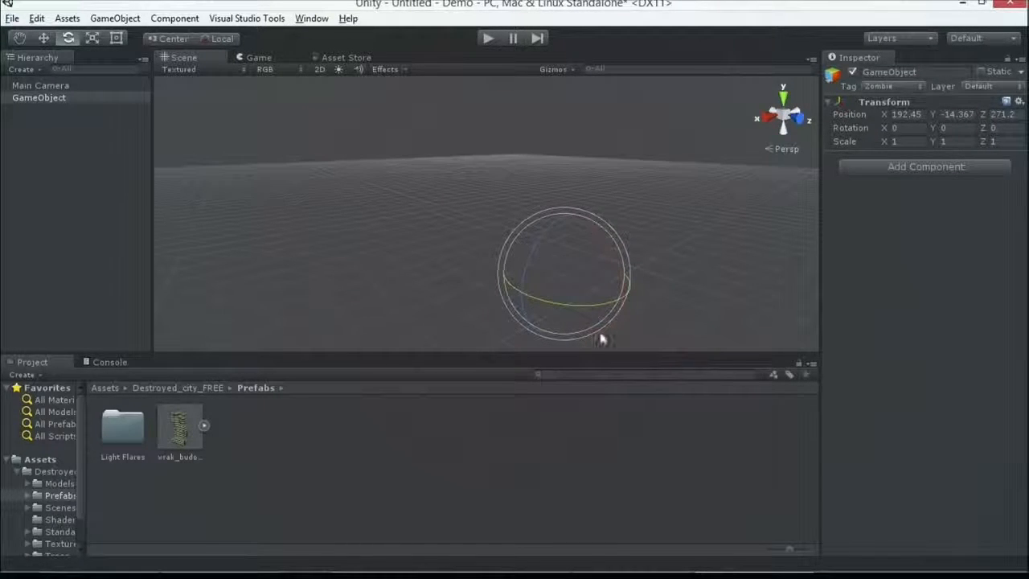
drag(601, 337, 529, 306)
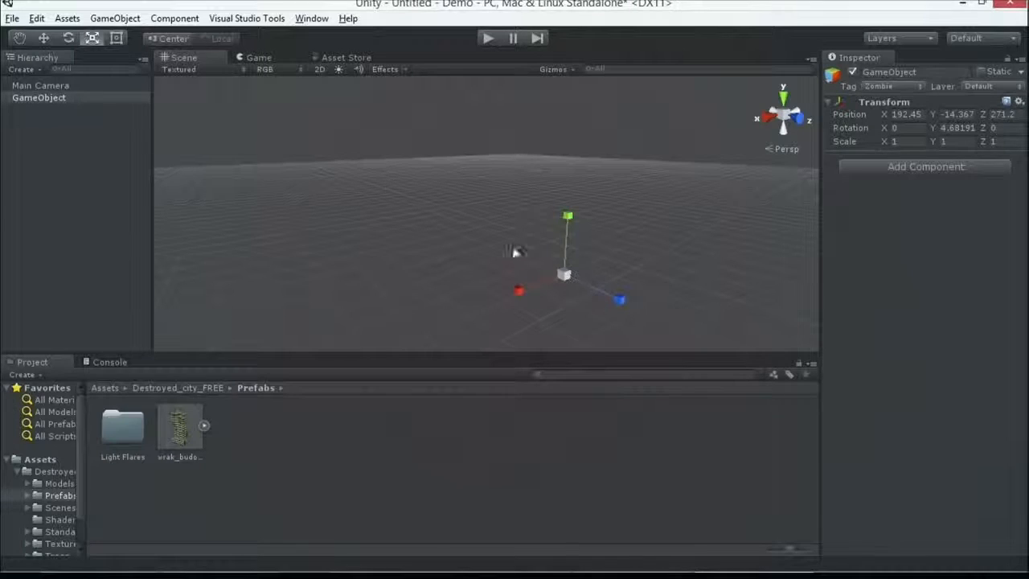
Step: Add a Cube to the scene and stretch its X scale to about 4.16
click(114, 18)
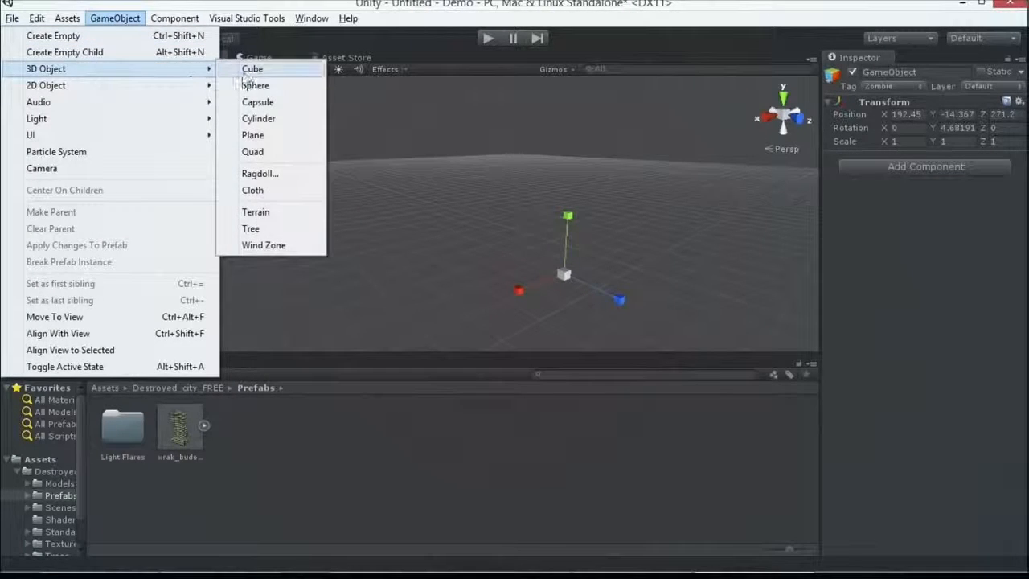
click(252, 68)
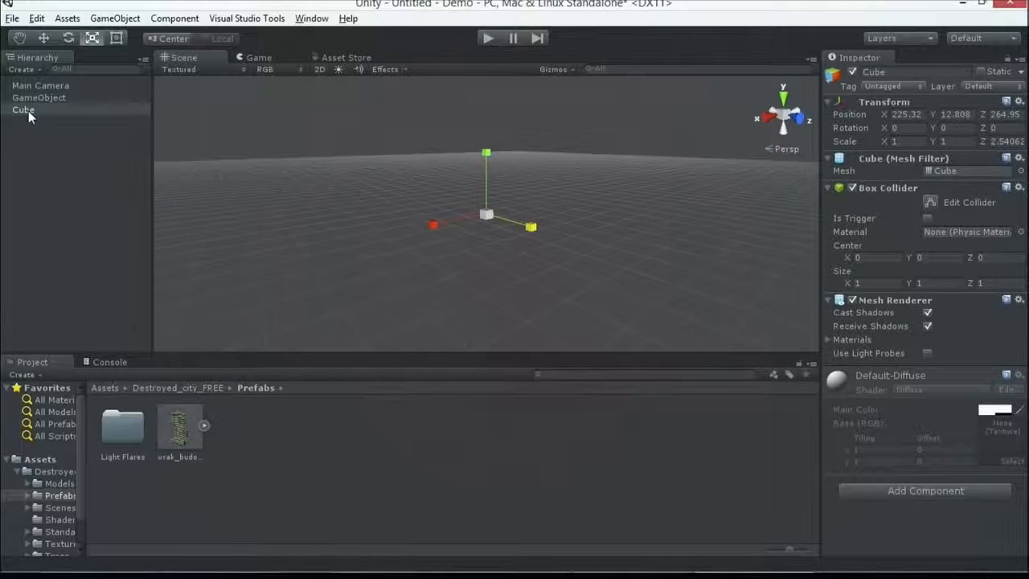
drag(430, 225, 386, 233)
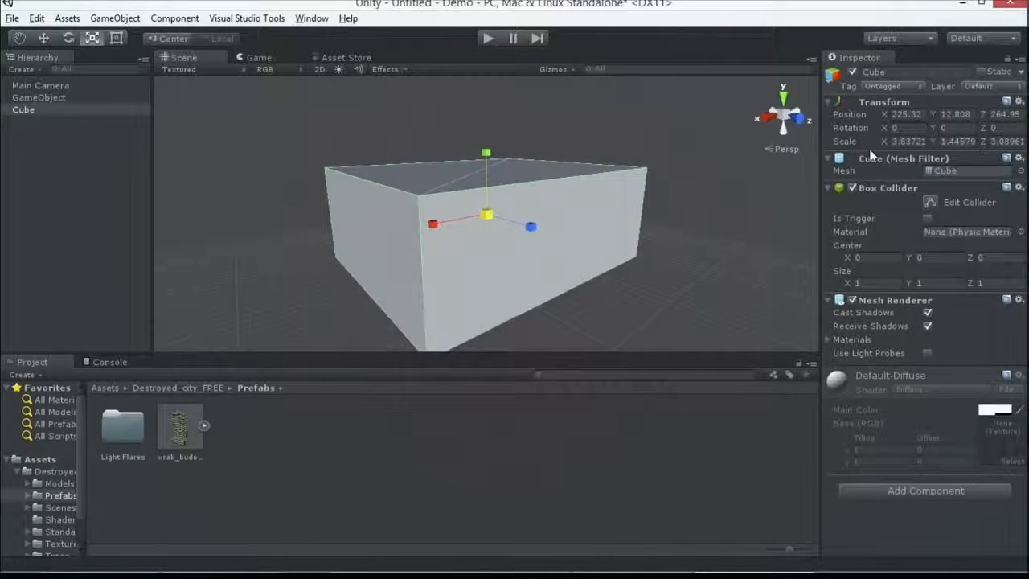
mouse_move(787, 161)
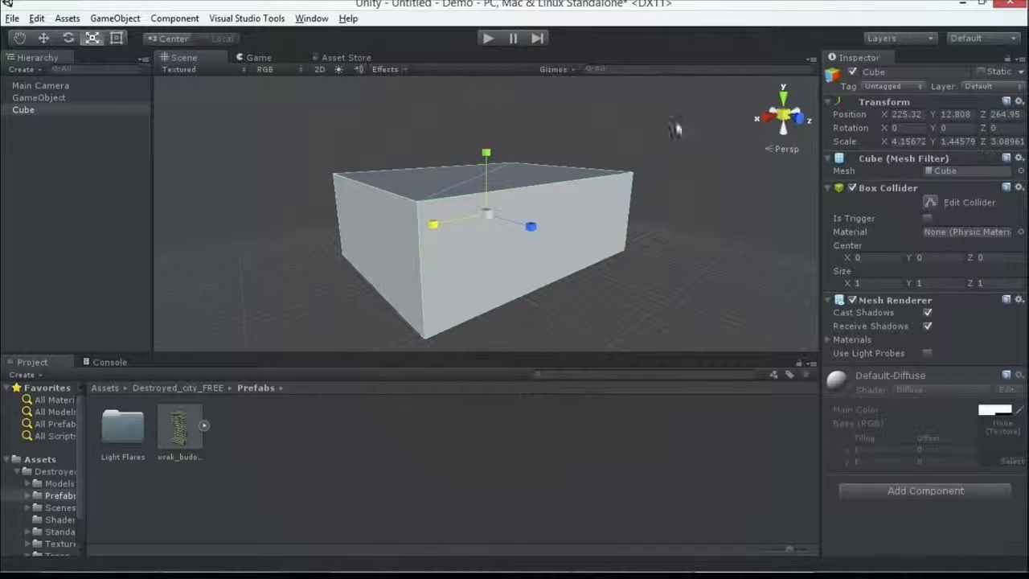
click(23, 110)
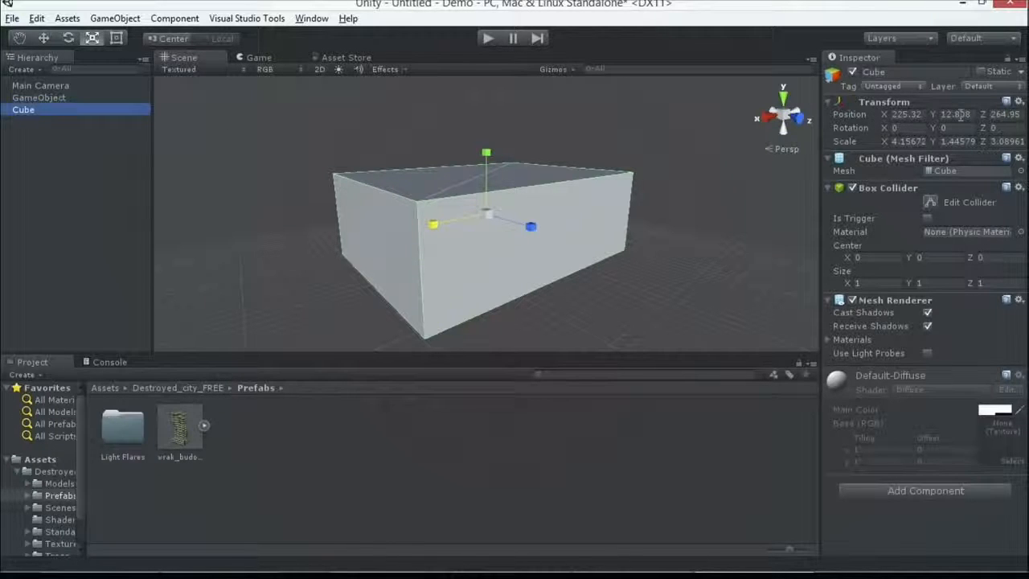
click(38, 97)
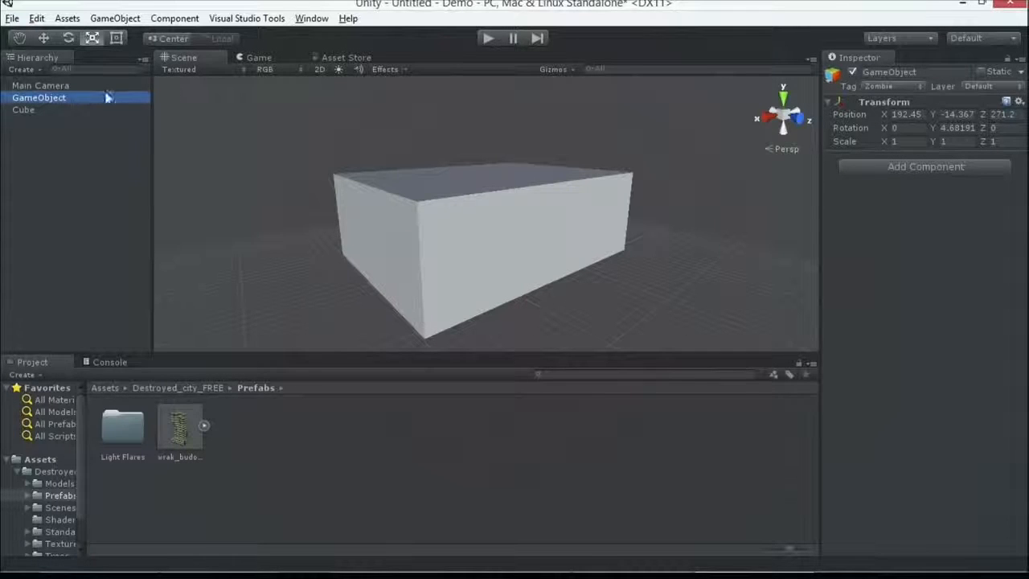
Step: Collapse the Main Camera's component details in the Inspector
click(40, 86)
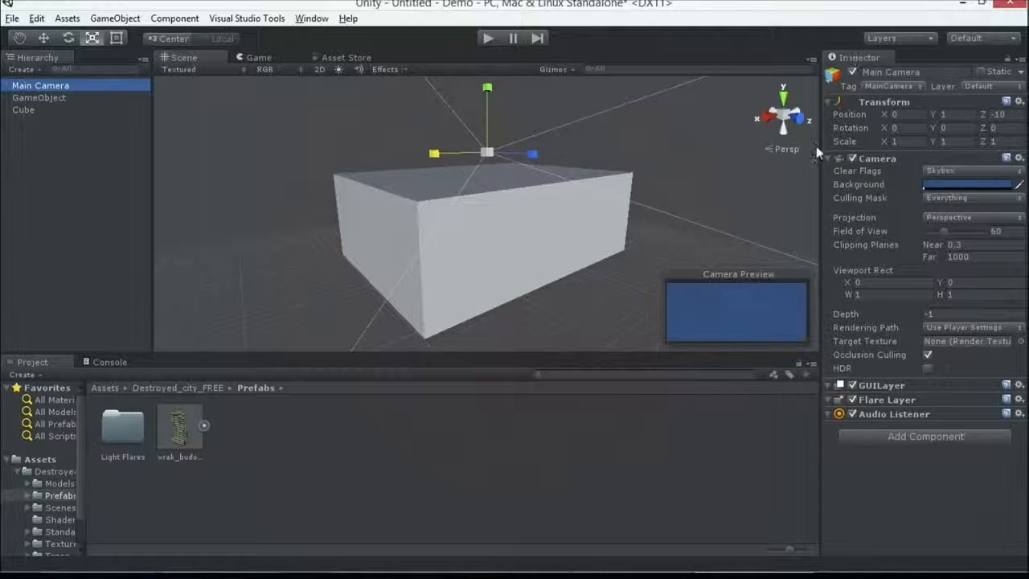
mouse_move(828, 165)
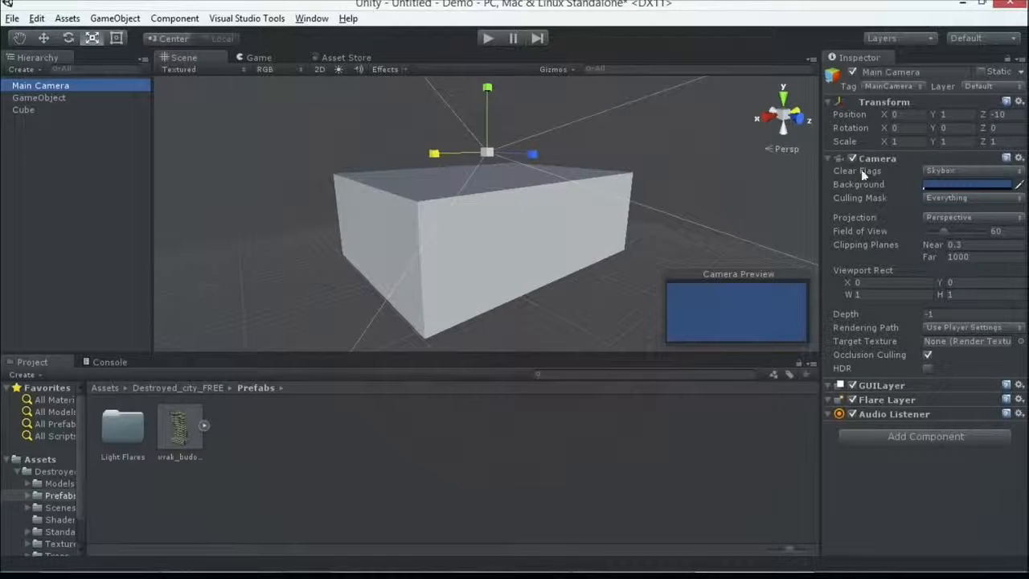
click(829, 158)
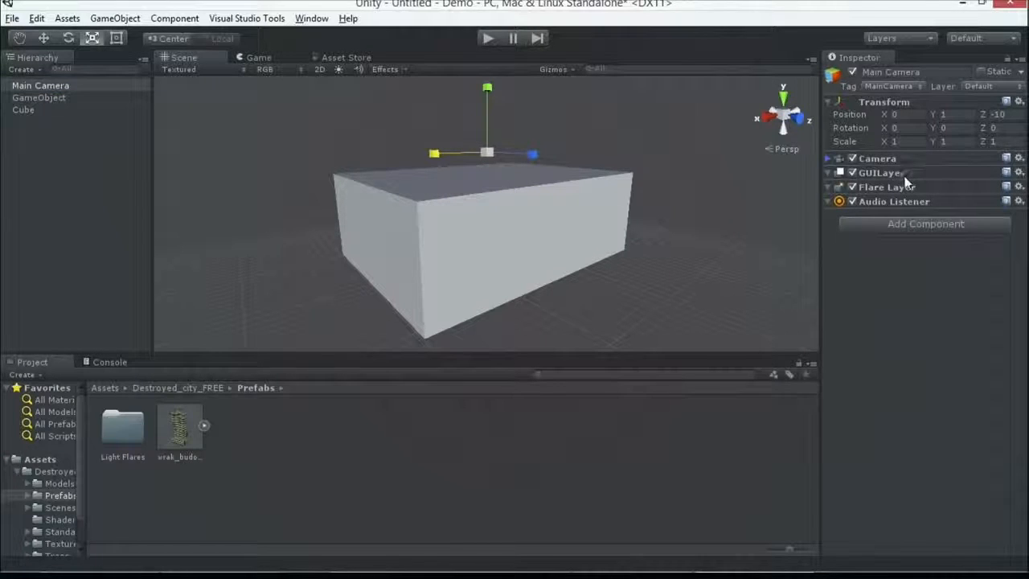
click(840, 172)
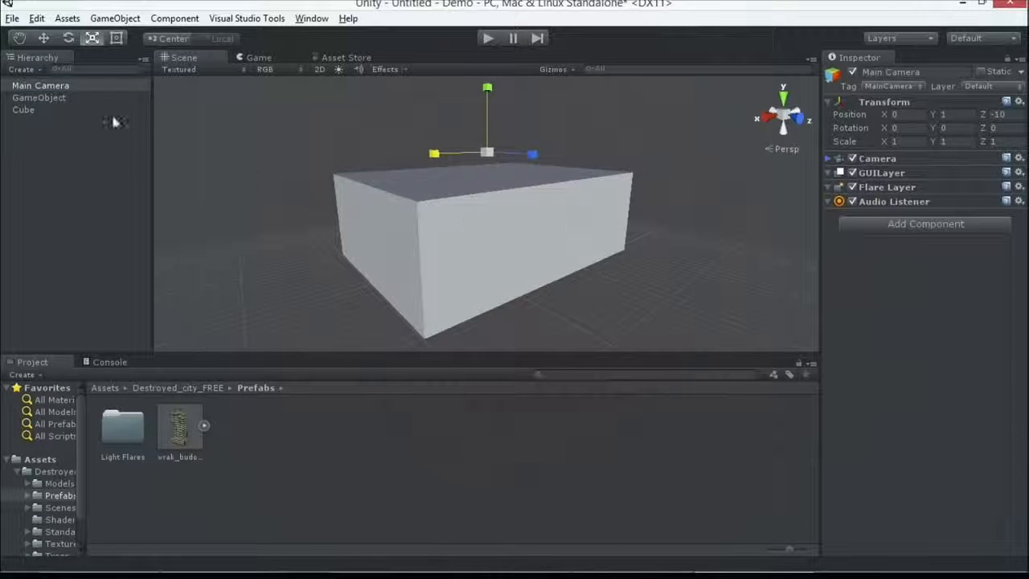
Step: Collapse the Cube's Box Collider and Mesh Renderer details
click(23, 110)
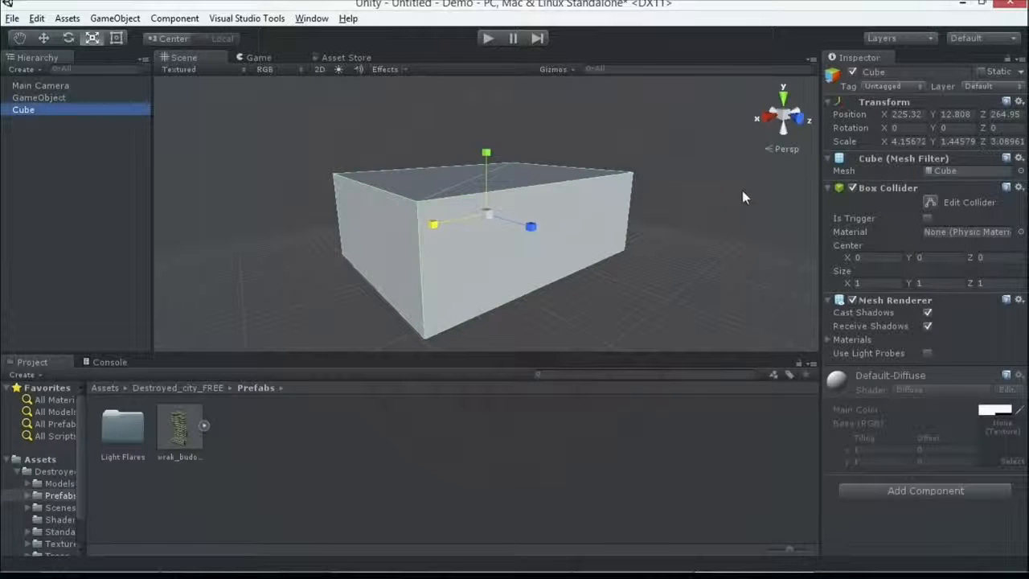
mouse_move(872, 225)
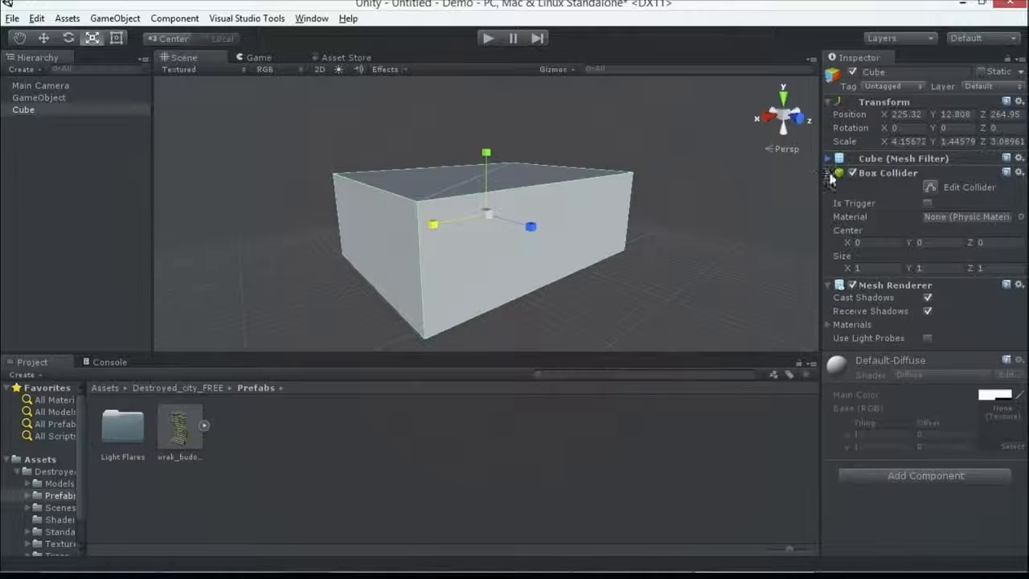
click(828, 172)
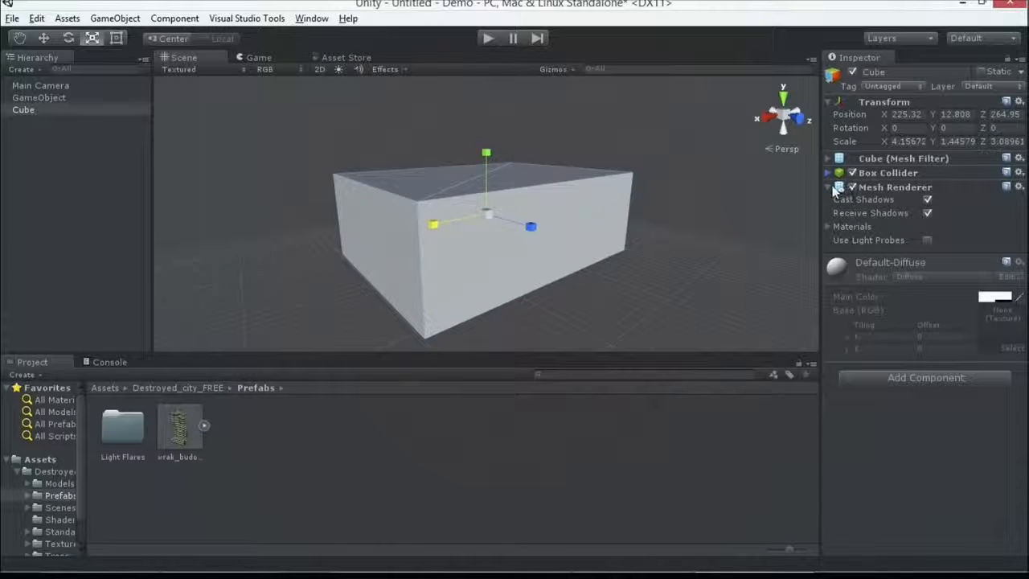
click(827, 187)
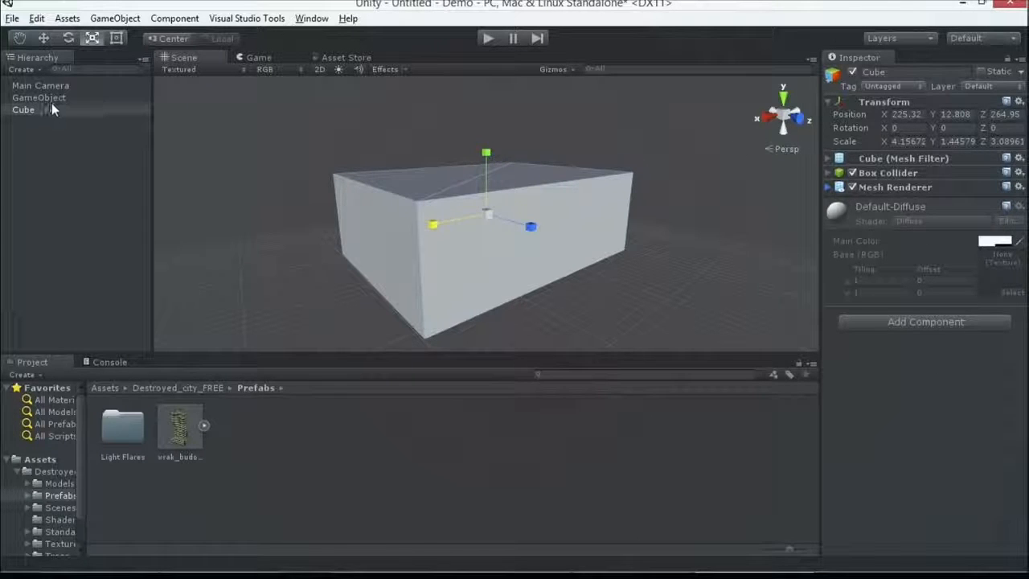
click(24, 109)
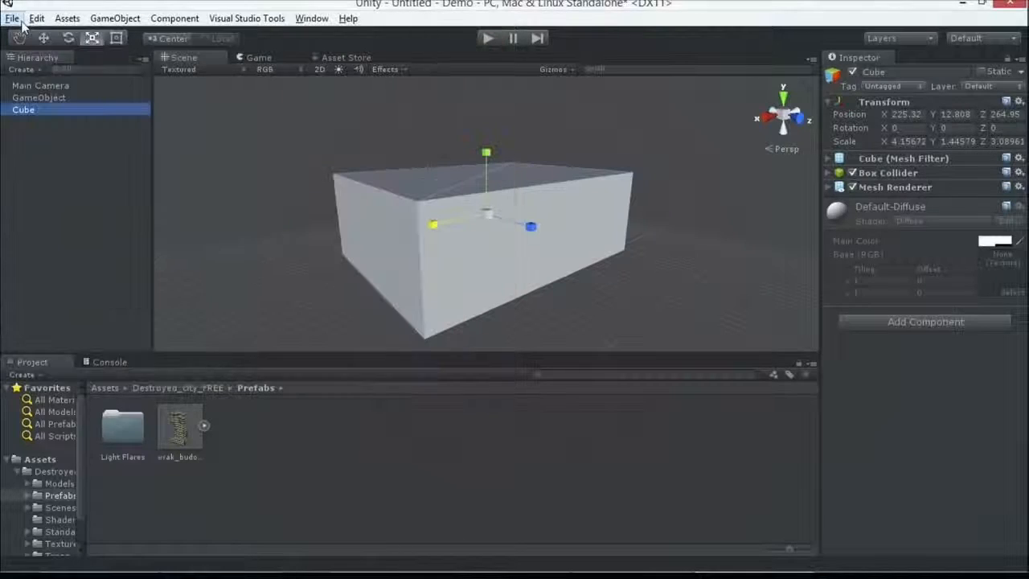
Step: Save the current scene as Level1 in the Assets folder
click(12, 17)
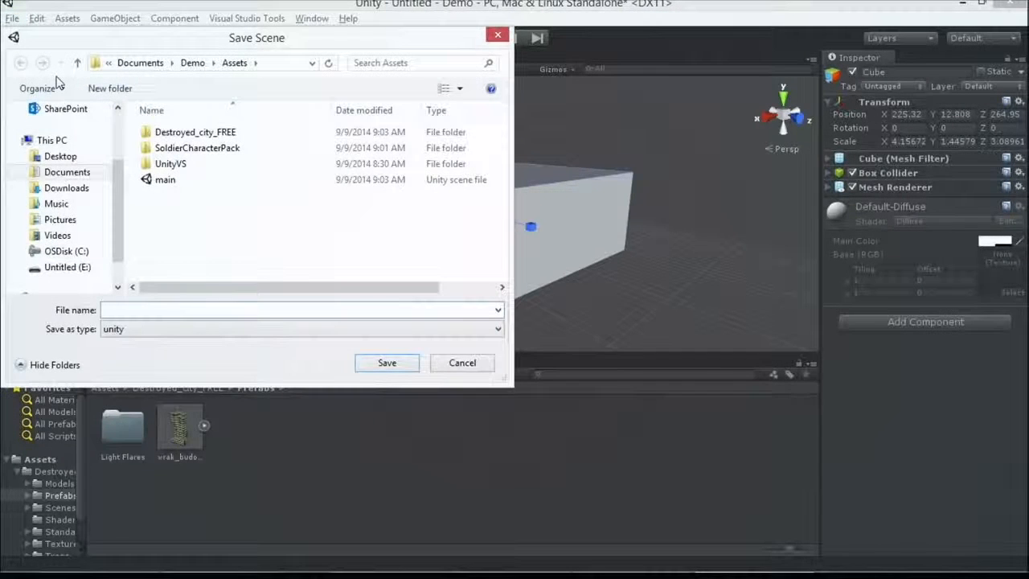
text(lEVEL)
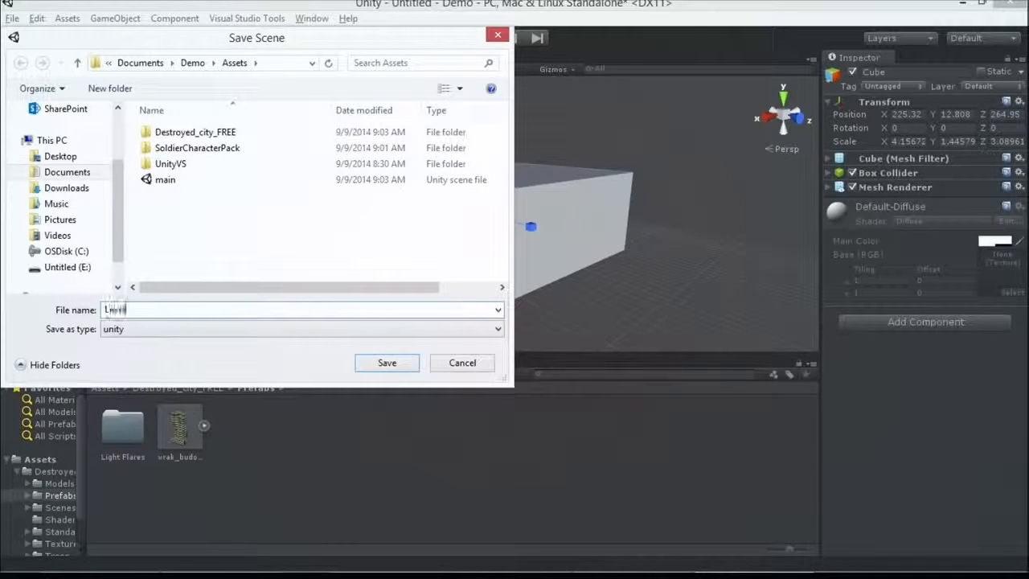
click(386, 362)
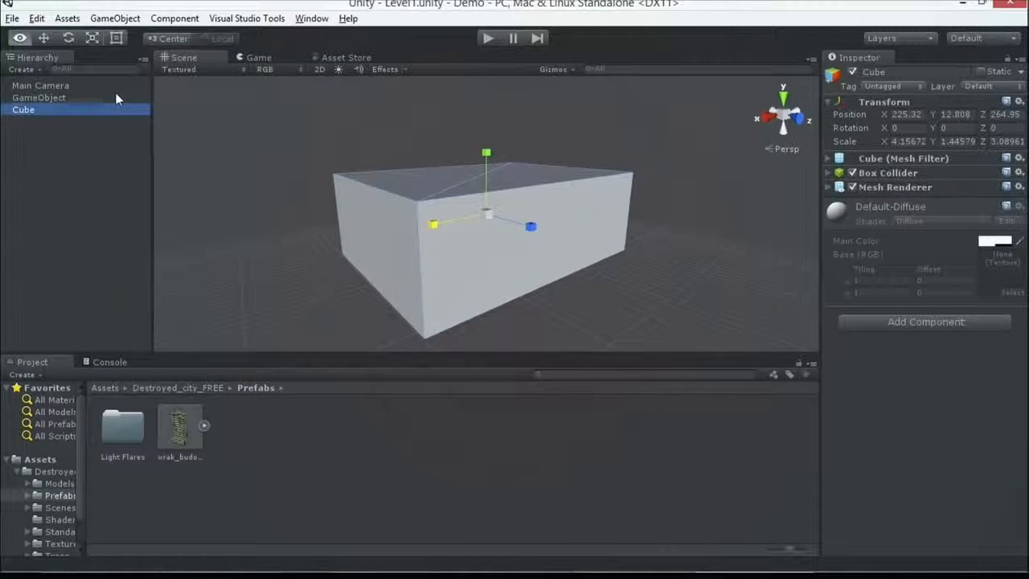
click(41, 85)
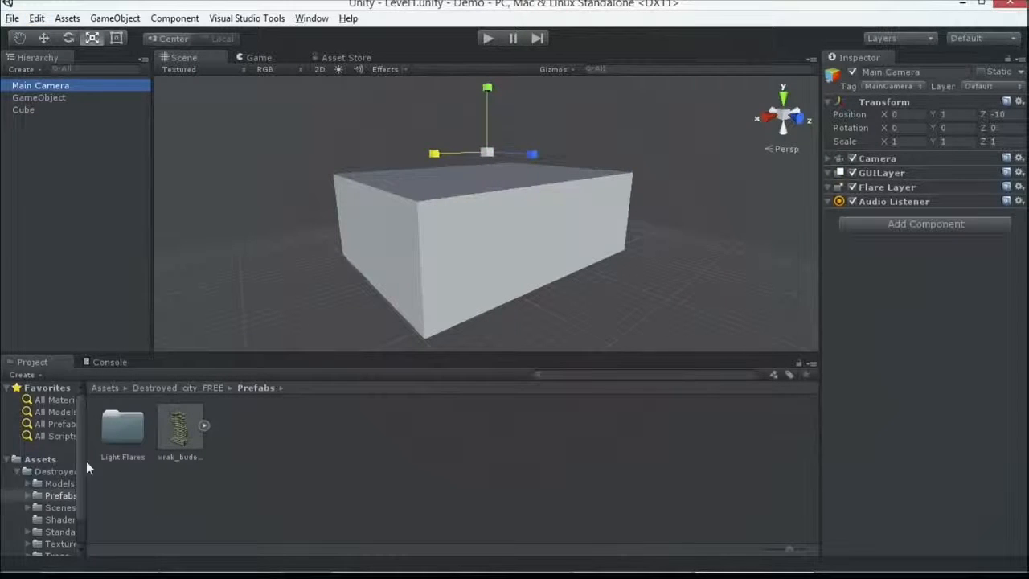
Step: Open the destroyed_city scene and list the destroyed city Prefabs folder
click(60, 496)
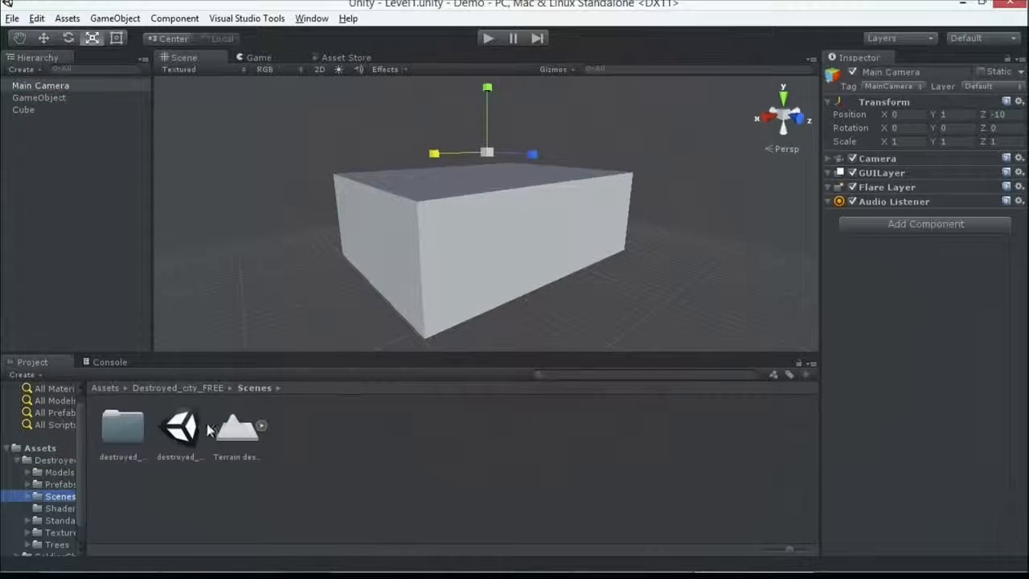
double_click(179, 426)
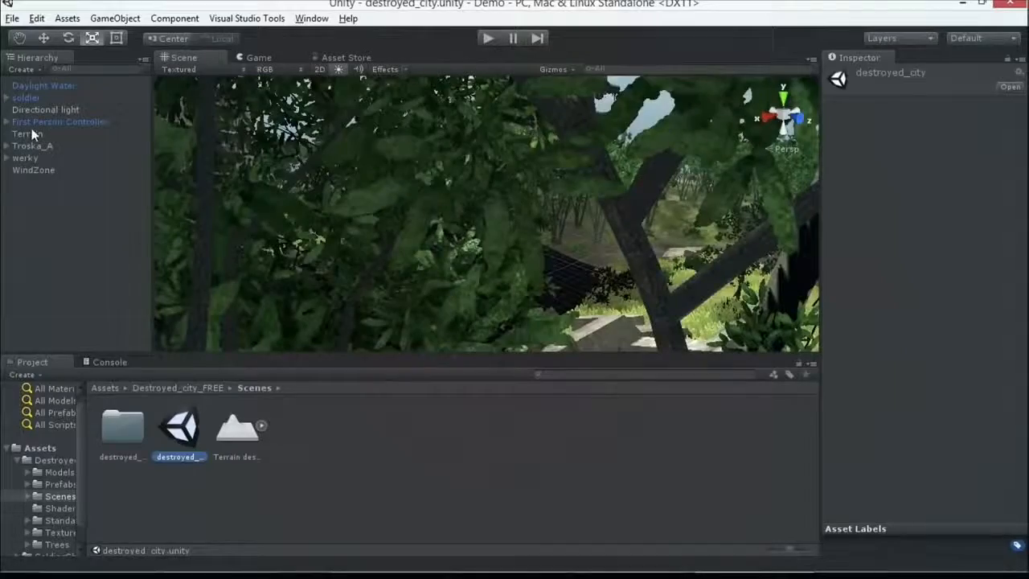
double_click(178, 424)
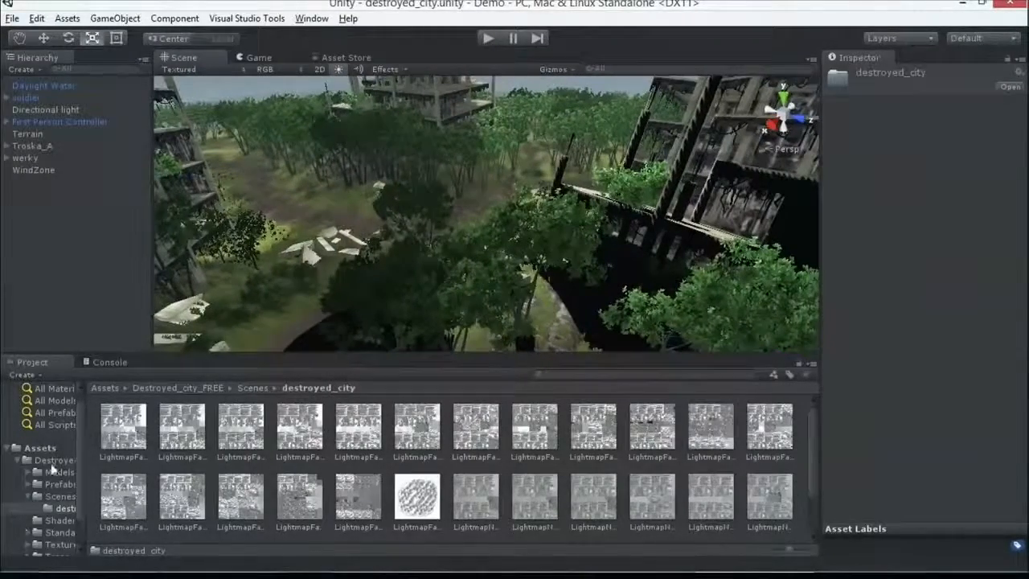
click(60, 484)
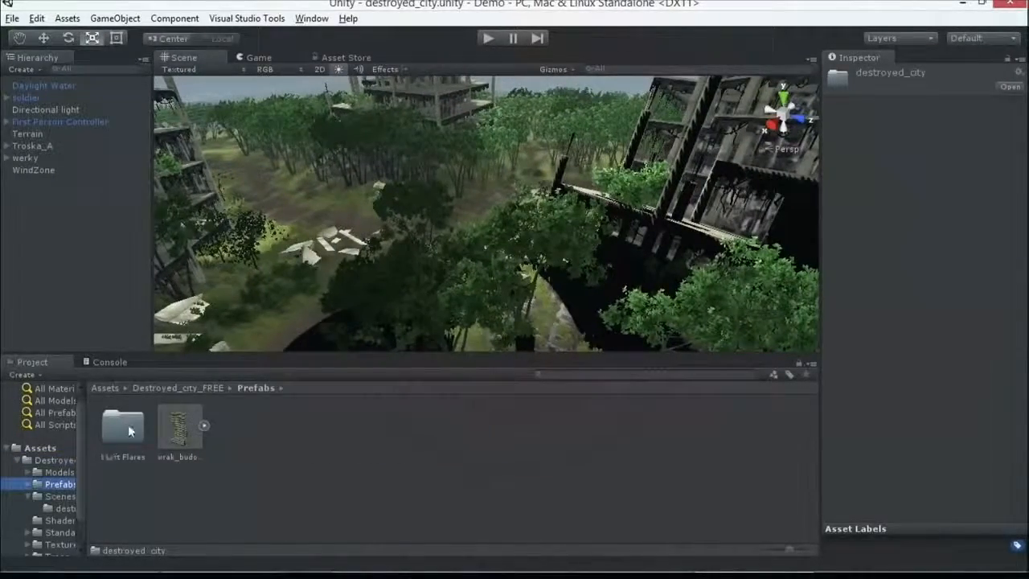
Step: Select the wrak_budova prefab and add an Audio Source component to it
click(179, 426)
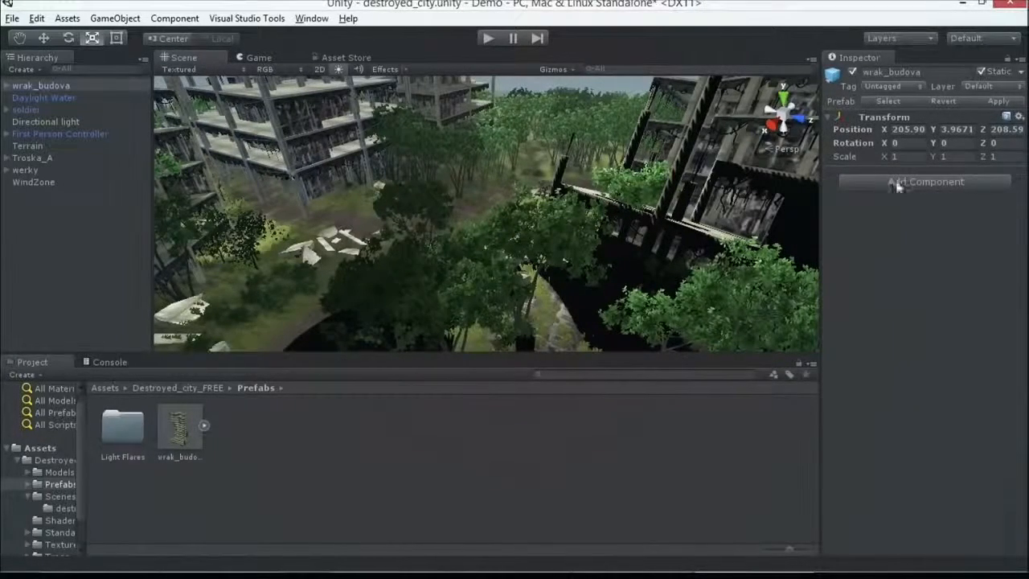
mouse_move(321, 111)
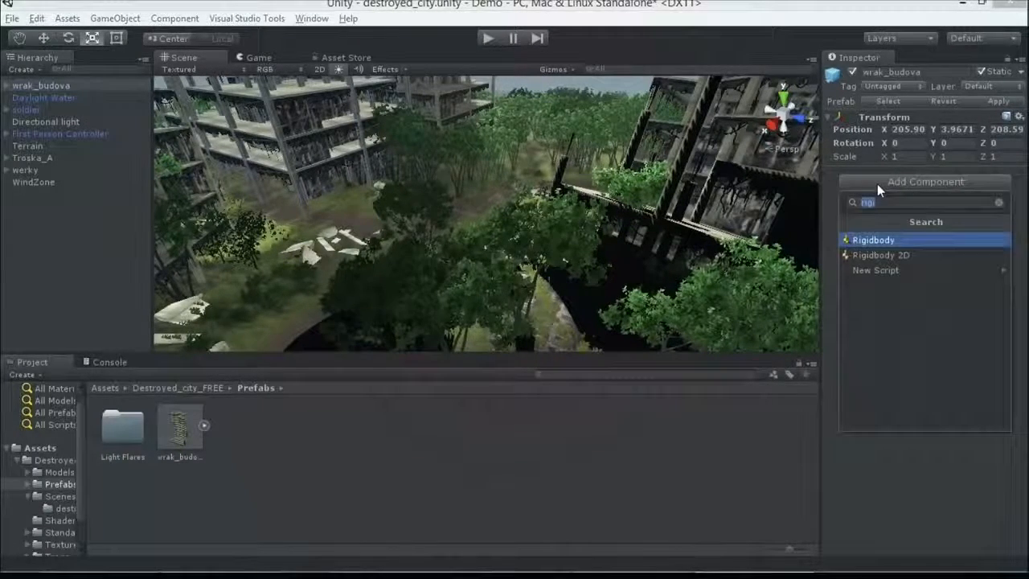
text(audi)
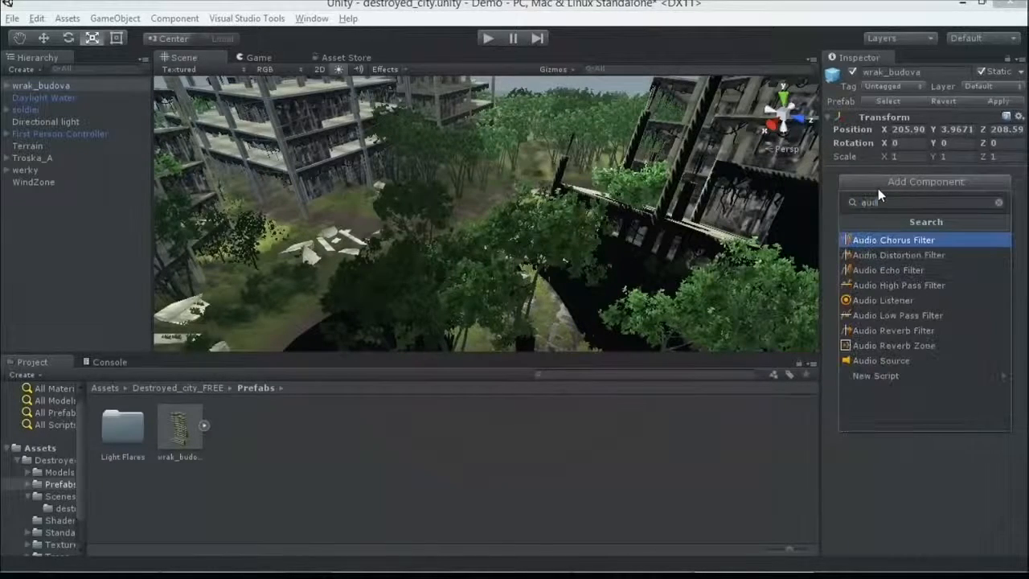
click(881, 360)
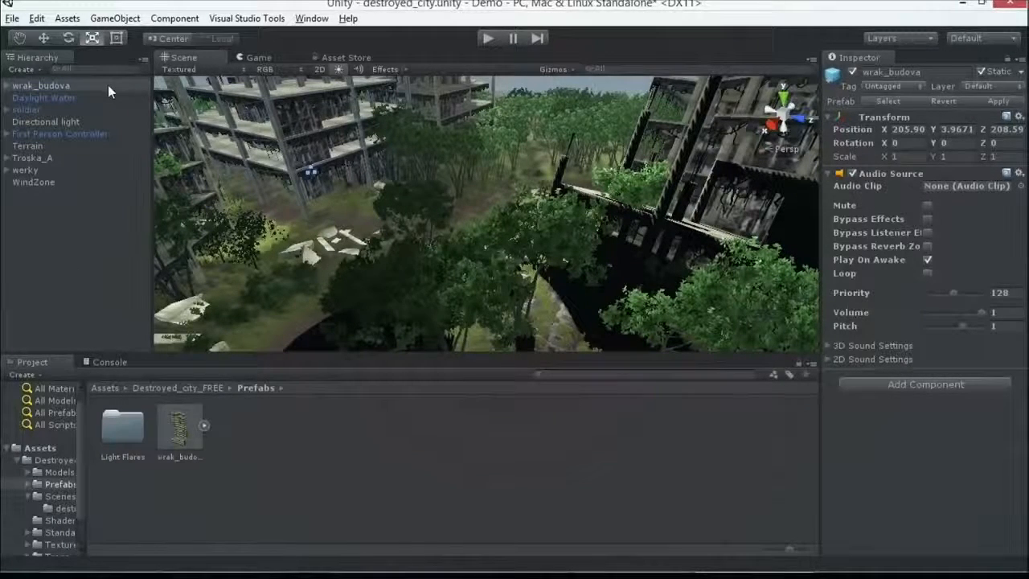
click(179, 430)
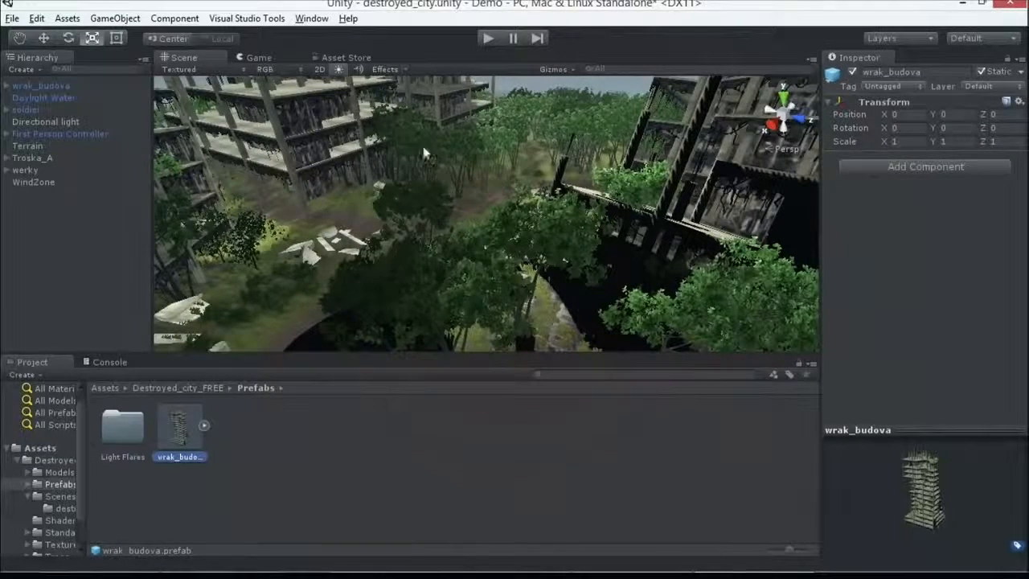
Step: Scatter wrak_budova prefab copies among the trees of the destroyed_city scene
click(40, 85)
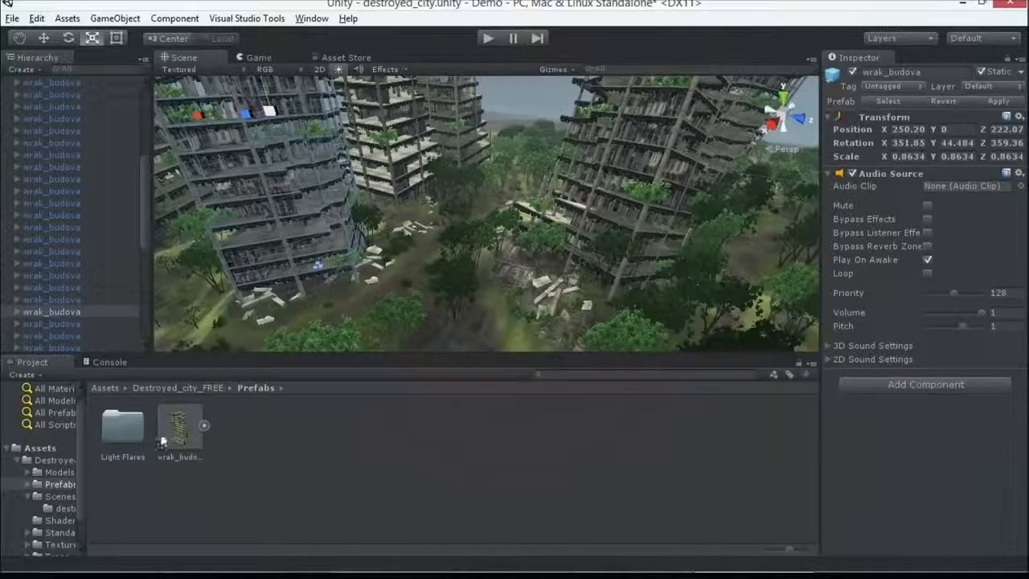
Step: Start a new scene, answering the unsaved destroyed_city changes prompt
click(13, 18)
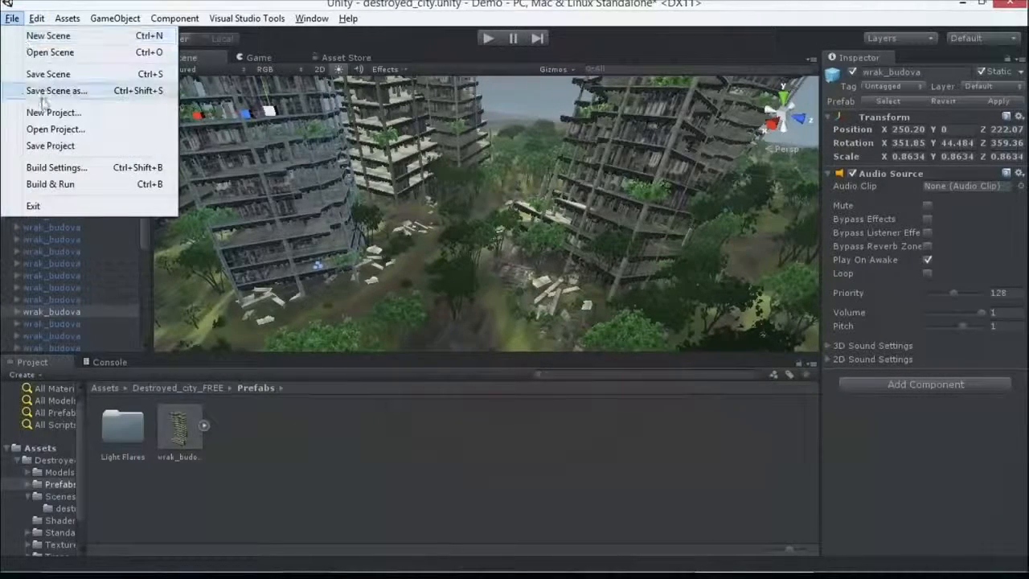
click(48, 35)
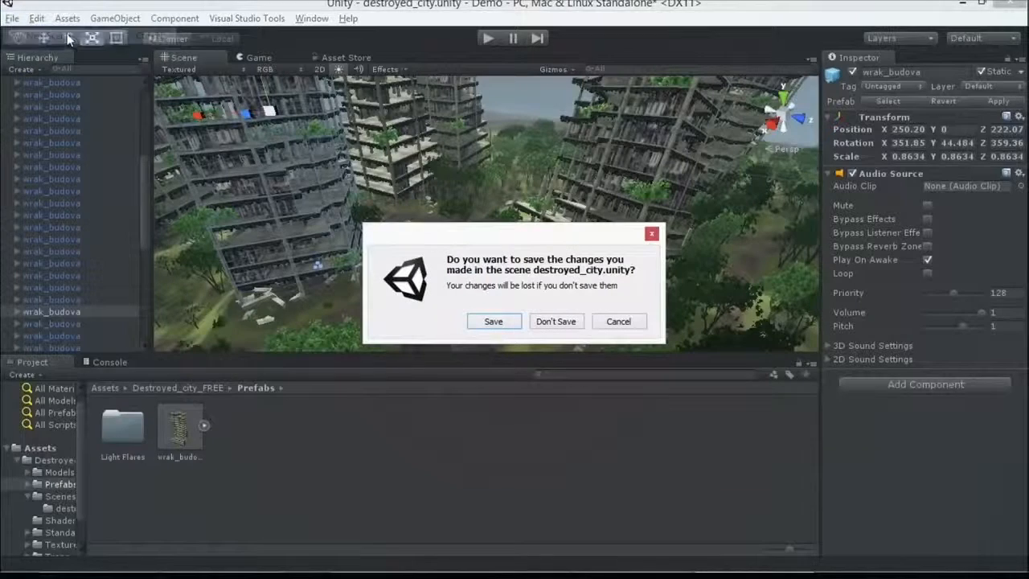
click(556, 321)
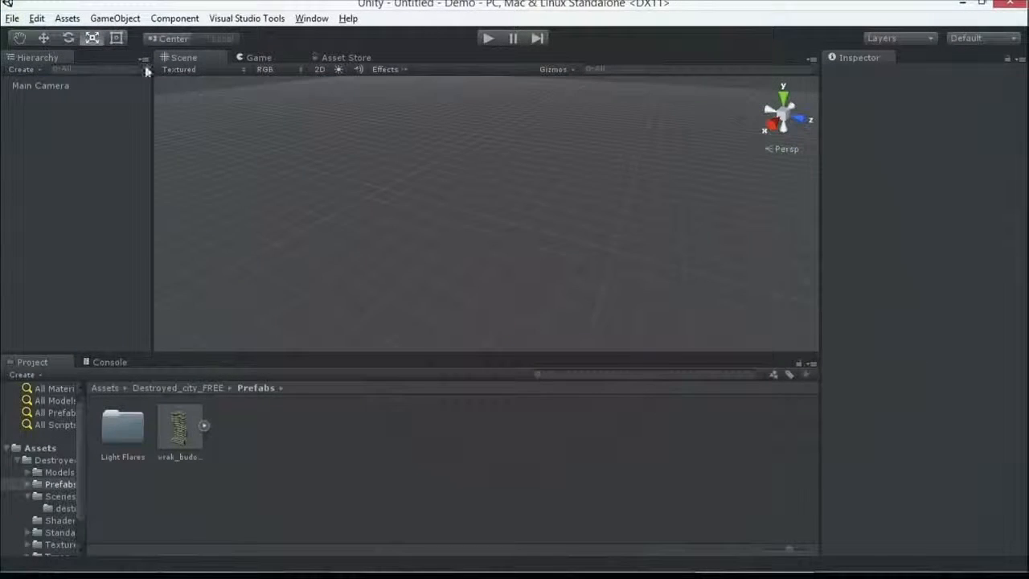
Step: Add cubes and rename the empty GameObject to AwesomeCubes
click(115, 18)
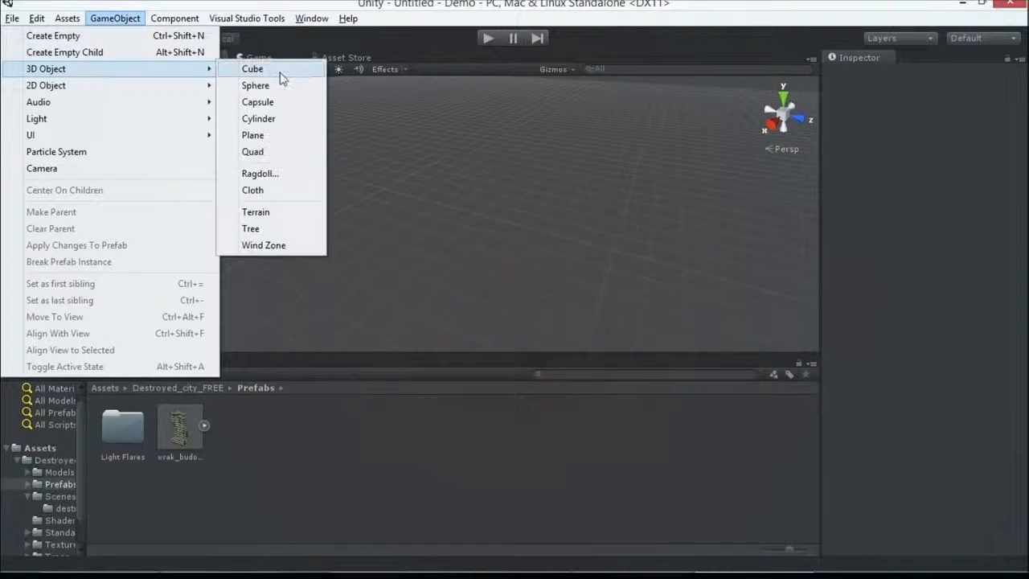
click(252, 68)
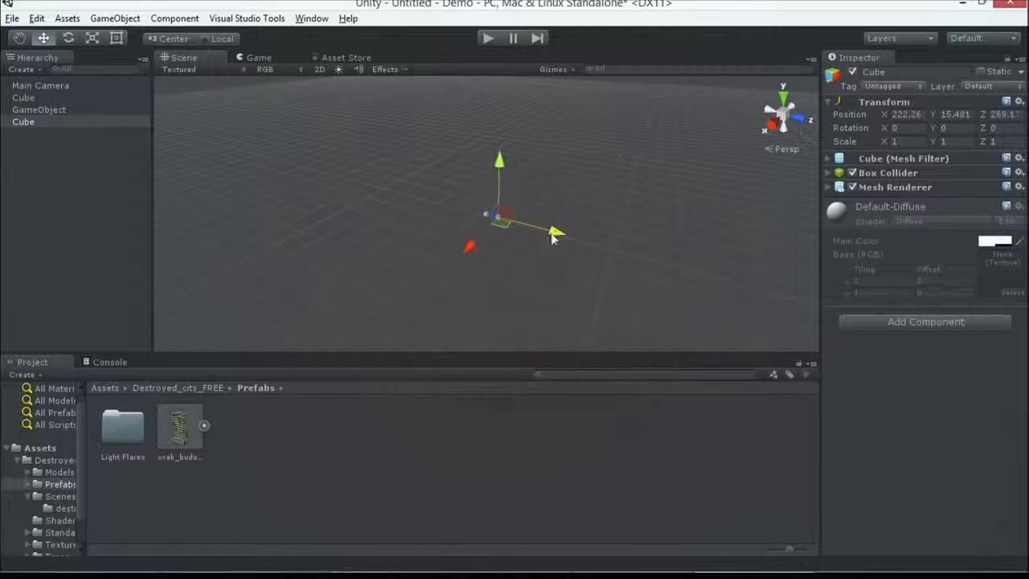
click(39, 109)
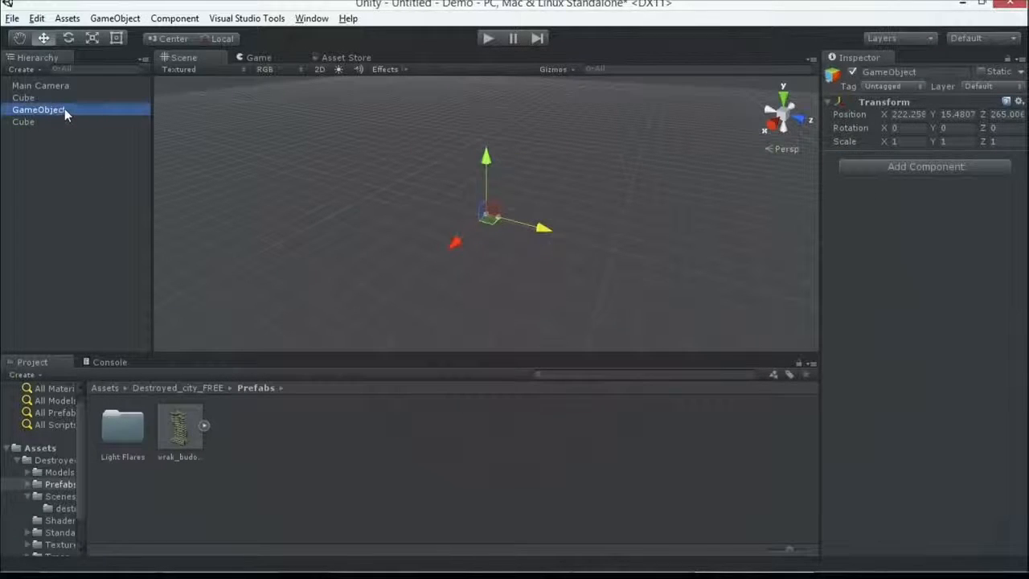
double_click(888, 72)
text(AwesomeCubes)
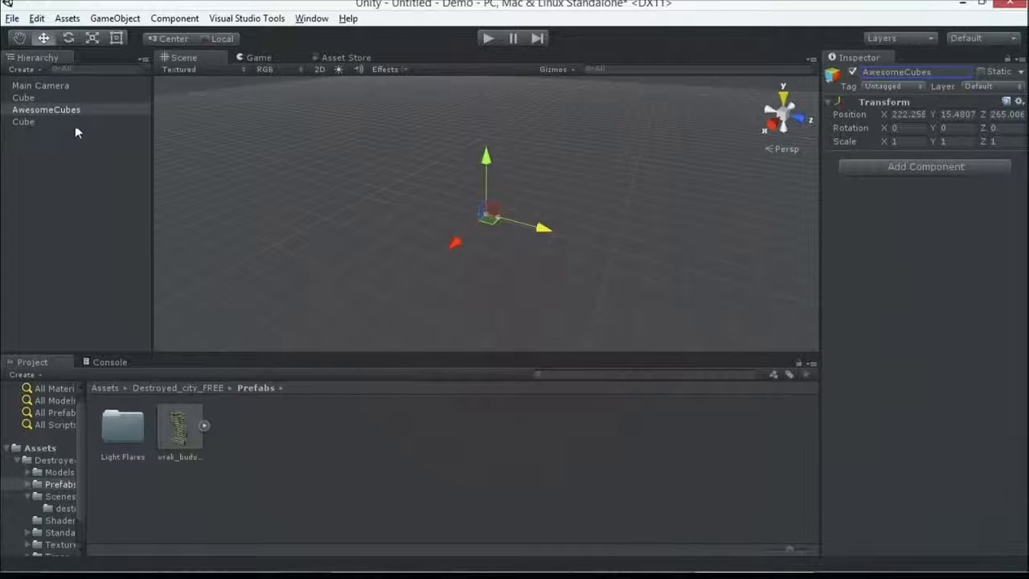
Step: Select both Cube objects and nest them under AwesomeCubes in the Hierarchy
click(23, 98)
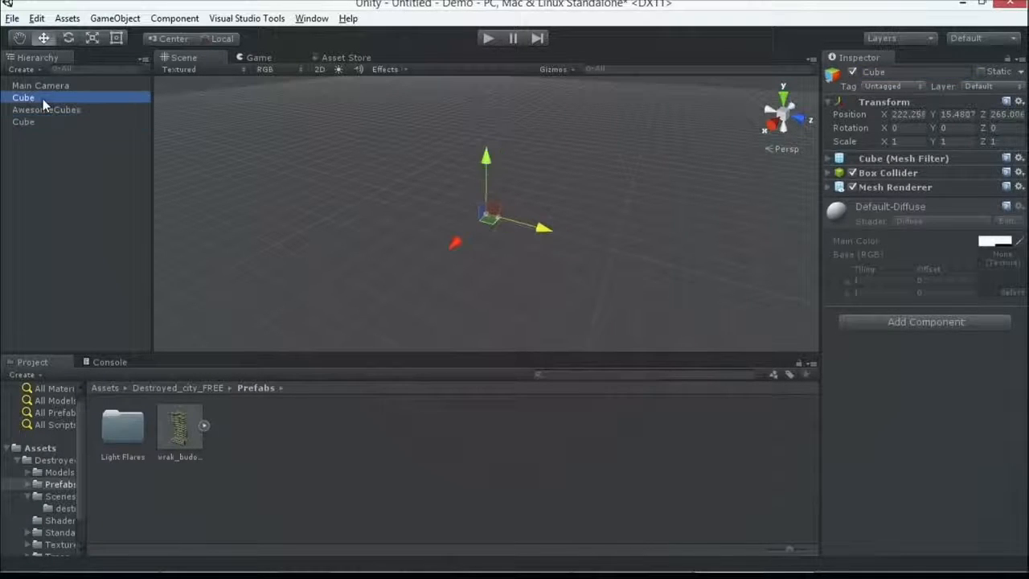
click(46, 109)
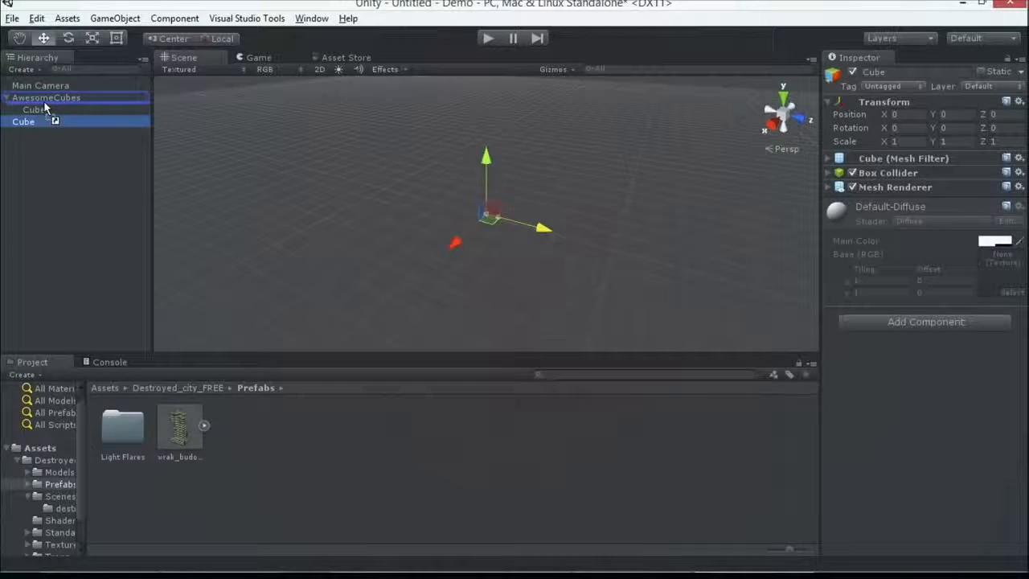
click(46, 98)
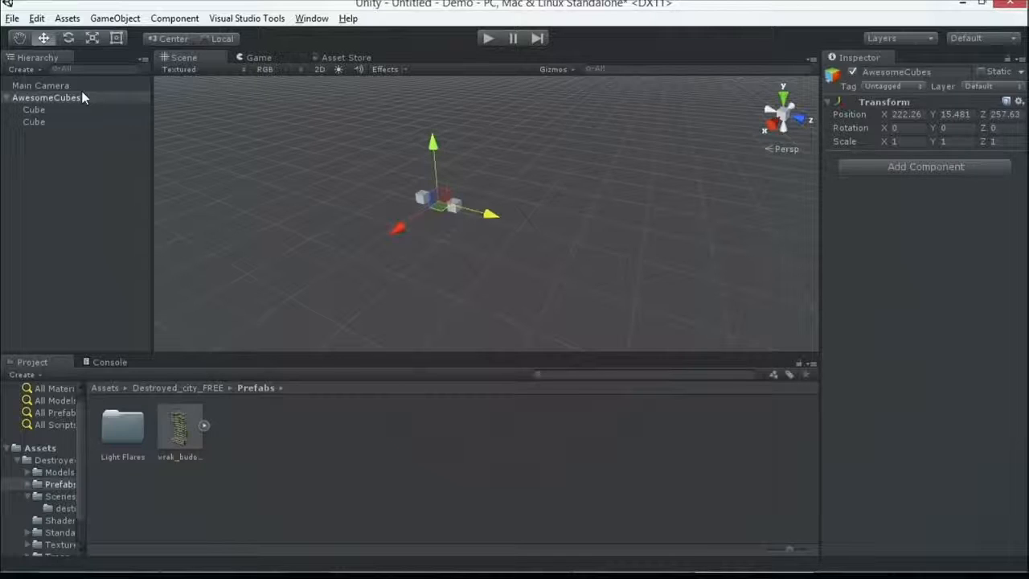
mouse_move(4, 39)
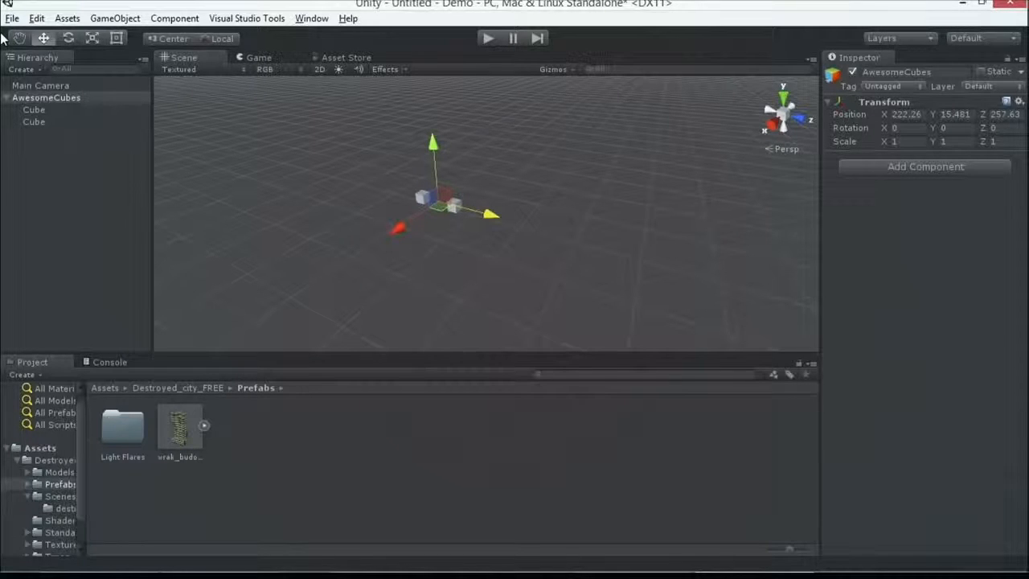
click(45, 98)
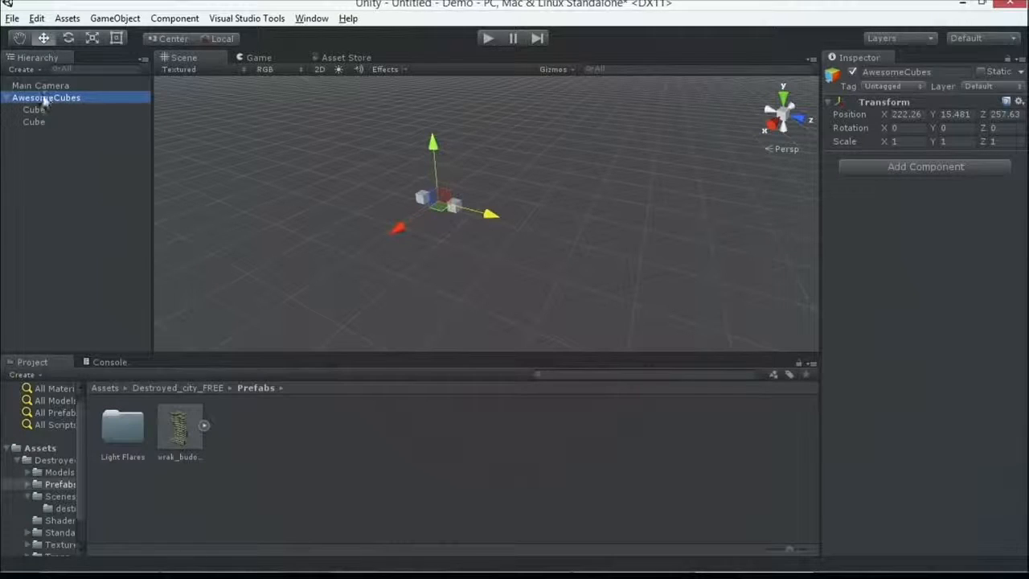
click(34, 121)
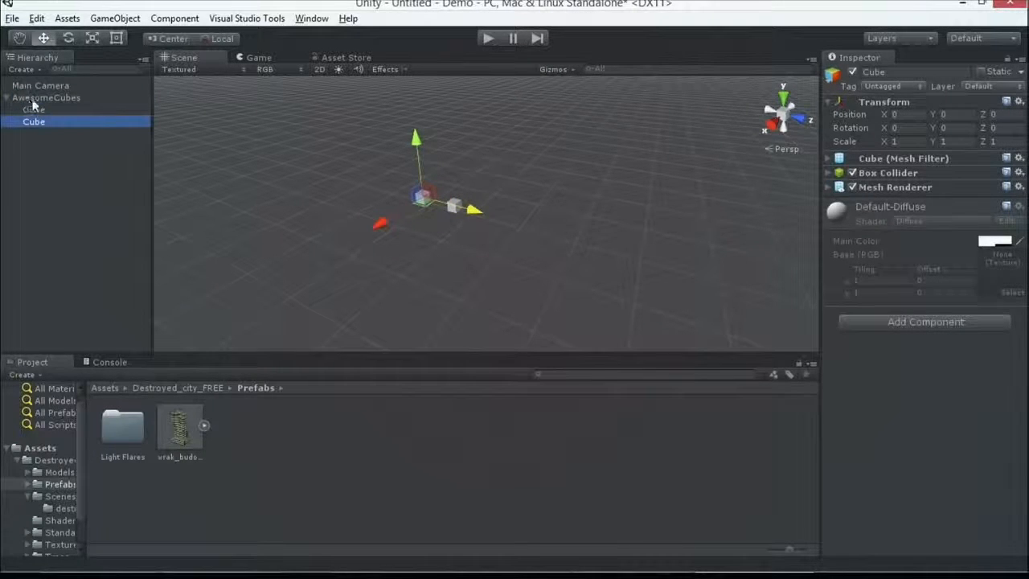
click(46, 98)
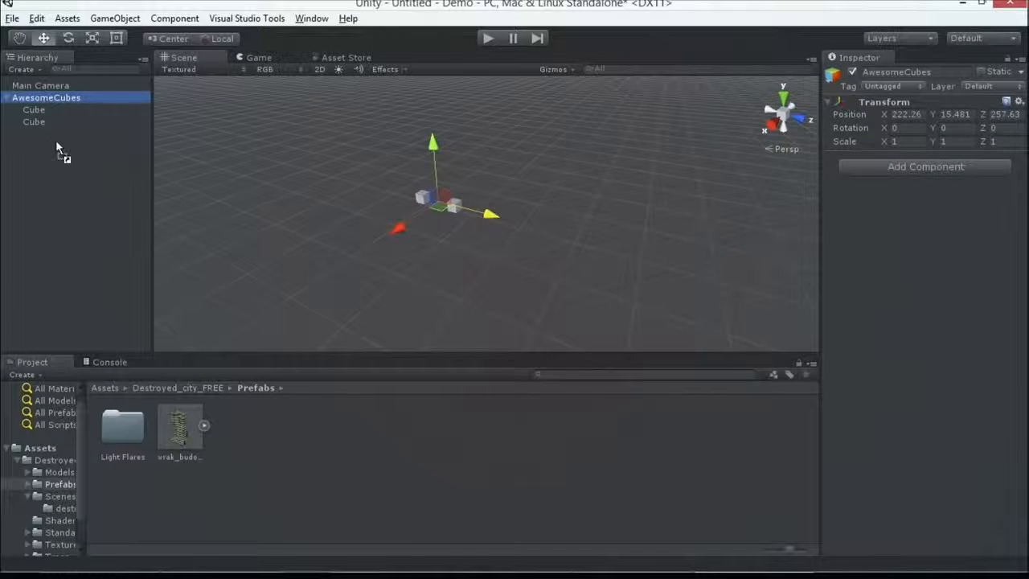
click(40, 447)
text(Pre)
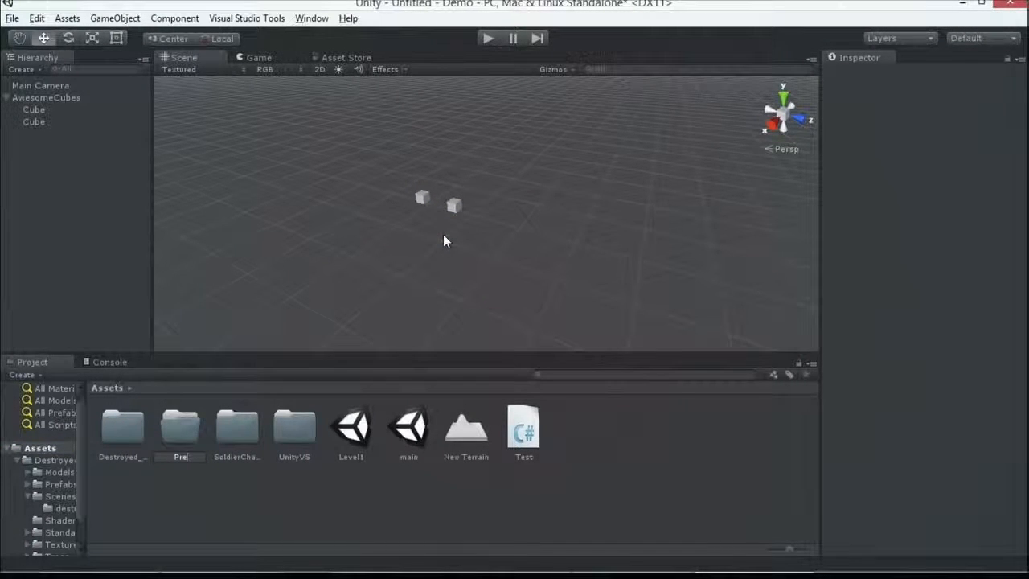
Step: Name the new Assets folder Prefabs and drag AwesomeCubes into it as a prefab
click(179, 426)
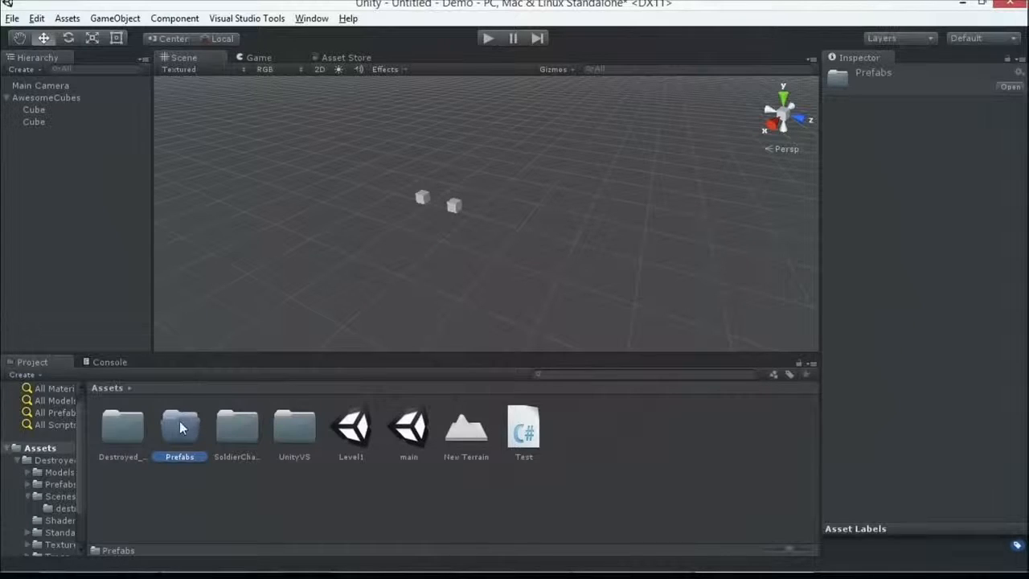
double_click(179, 426)
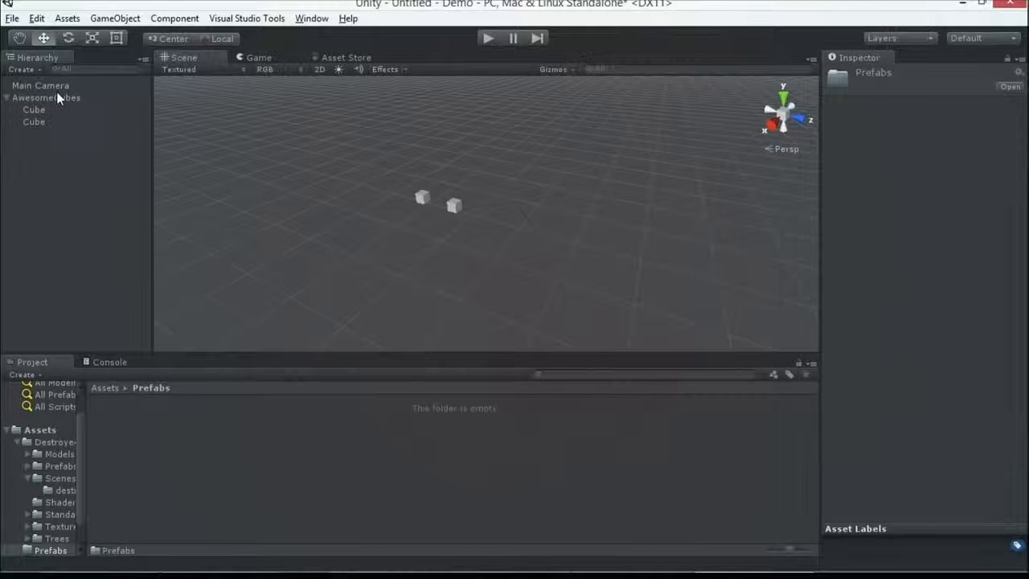
click(46, 98)
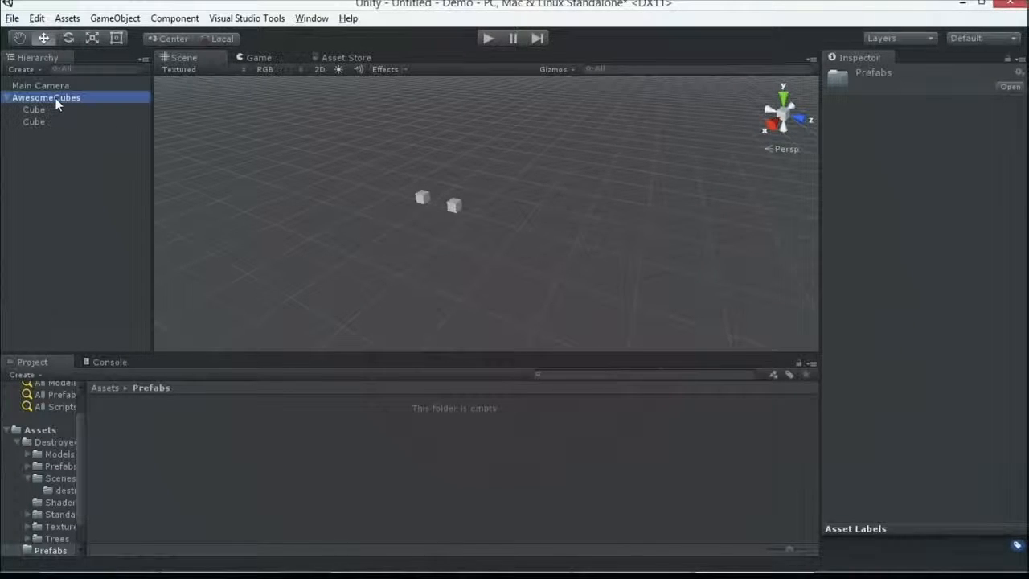
click(46, 97)
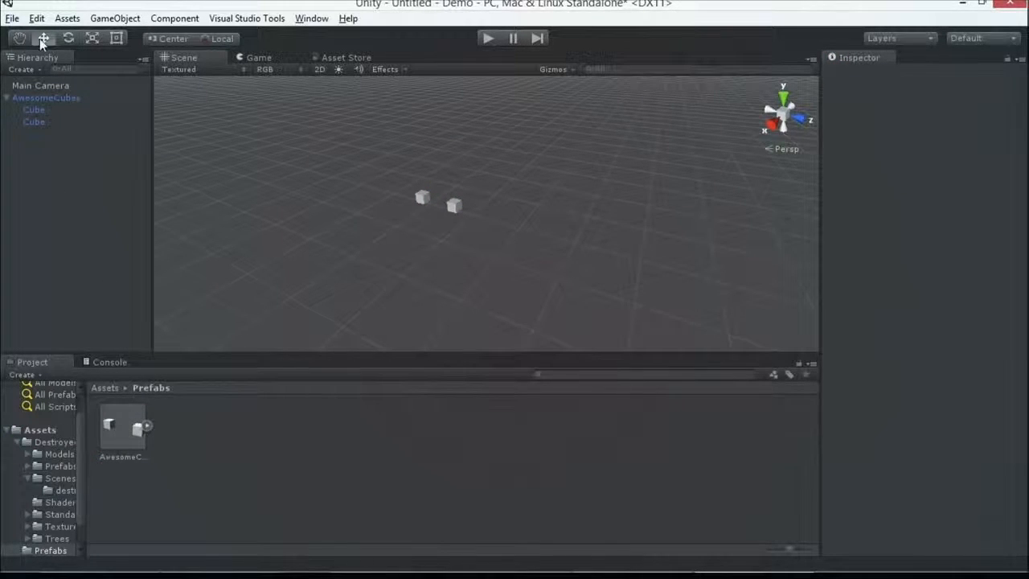
Step: Inspect a Cube prefab in Prefabs, scrolling through its components to the Audio Source
click(122, 426)
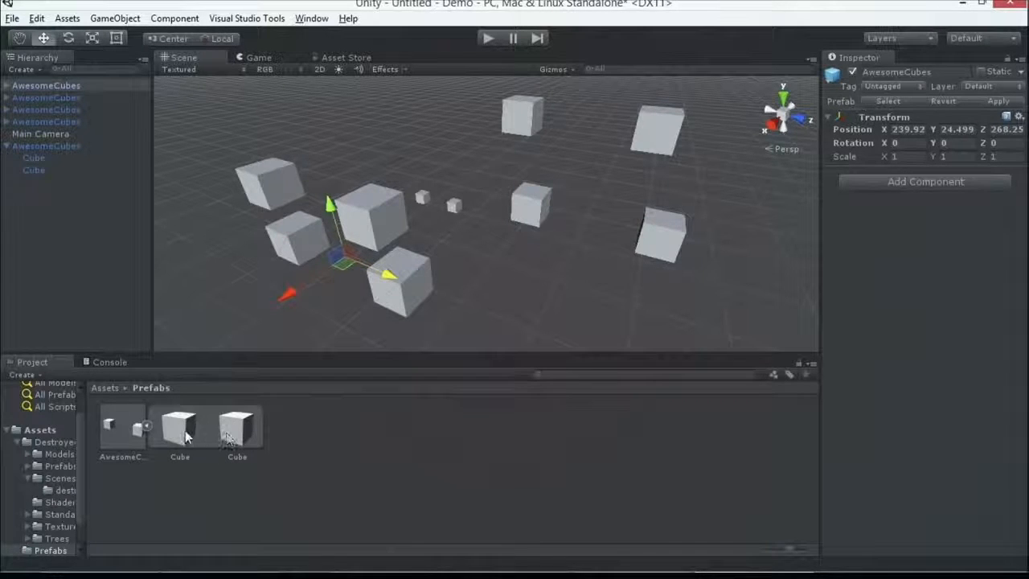
click(237, 426)
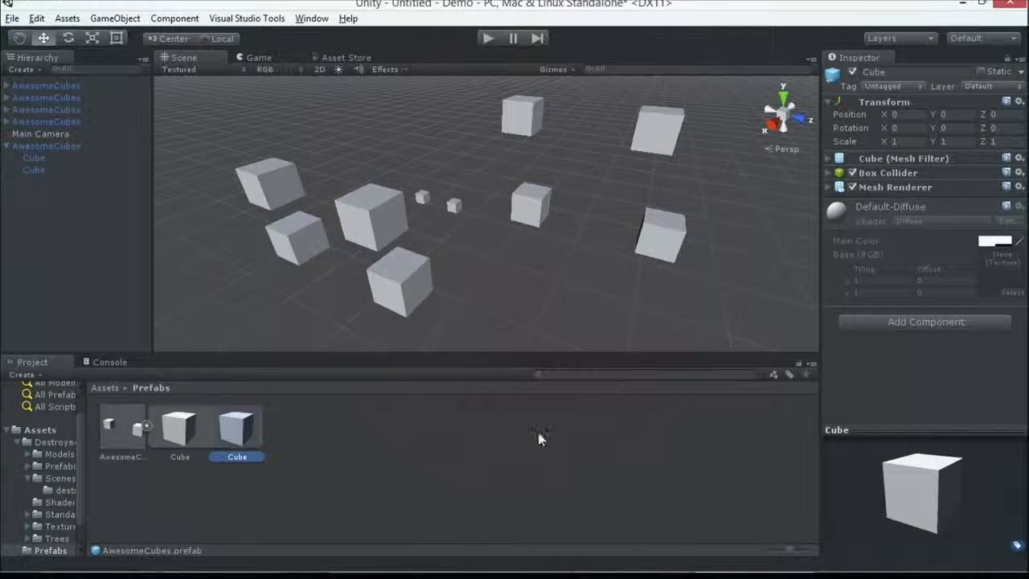
click(925, 322)
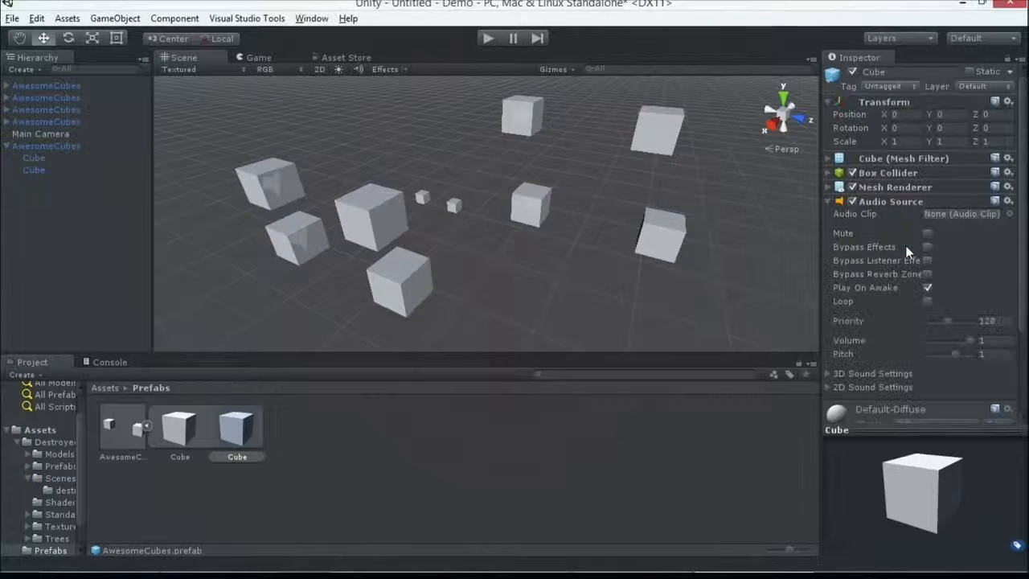
scroll(down, 3)
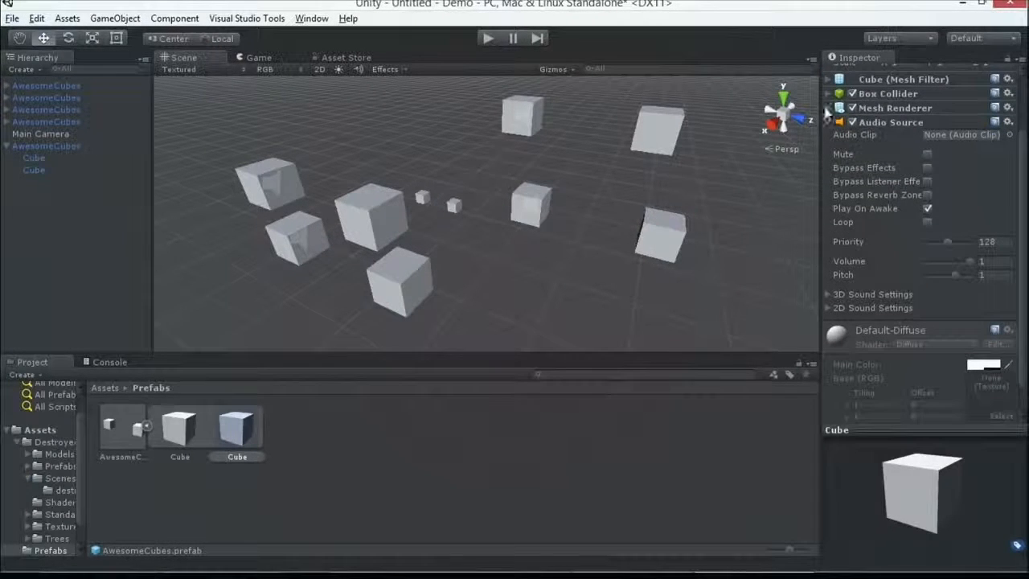
mouse_move(562, 217)
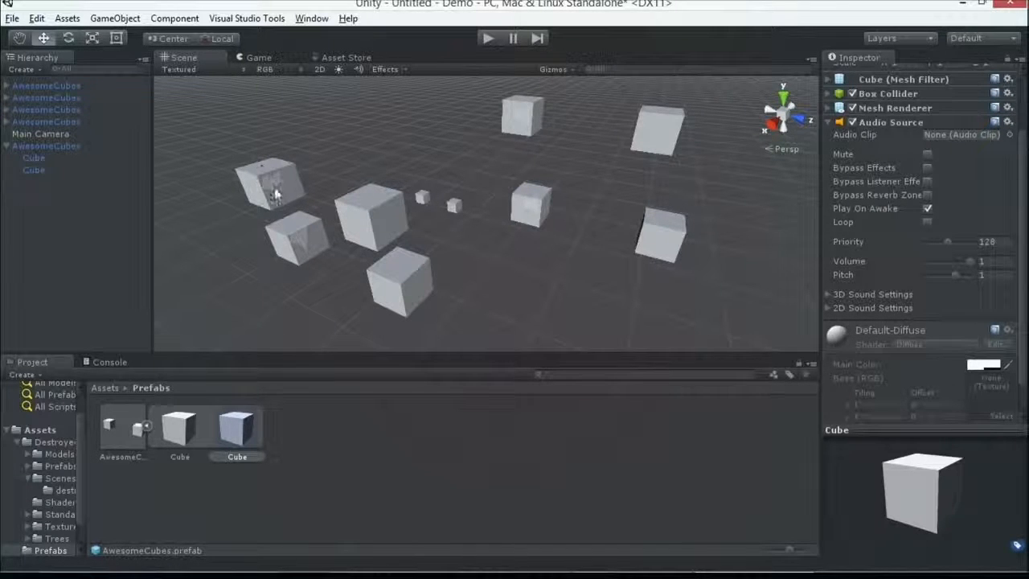
Step: Add a Rigidbody component to the AwesomeCubes group via a 'rigid' component search
click(46, 121)
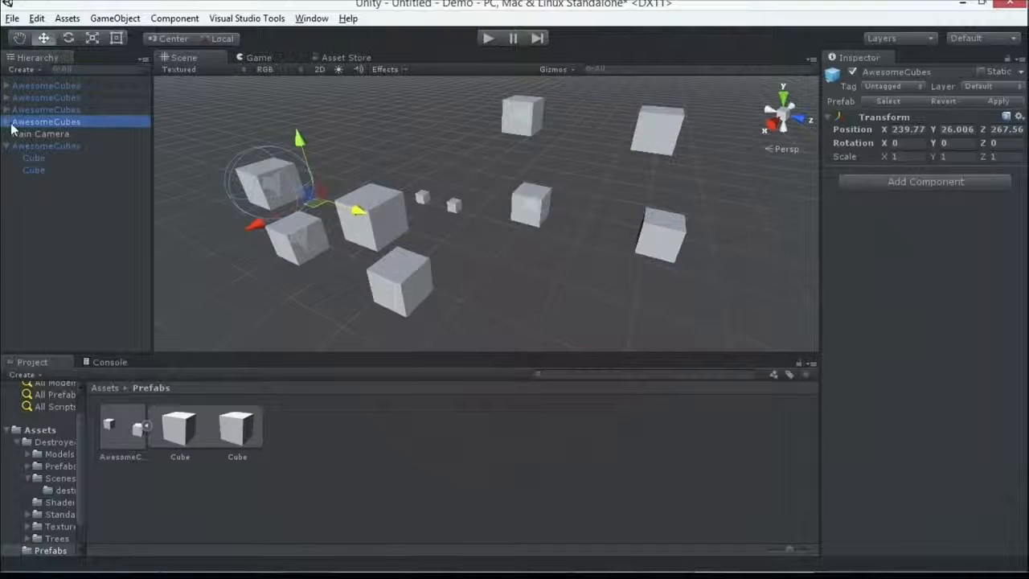
click(34, 146)
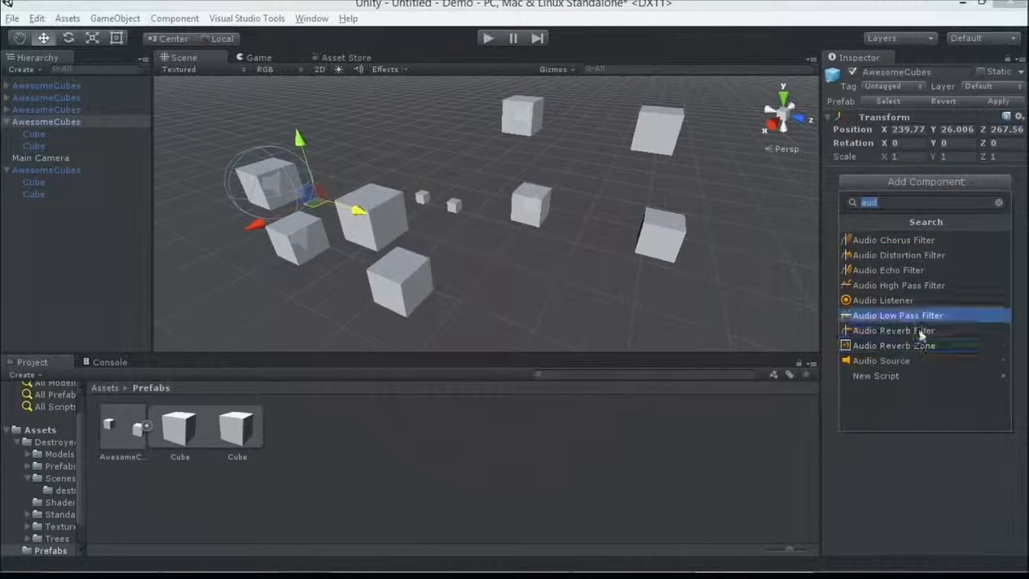
click(897, 316)
text(e)
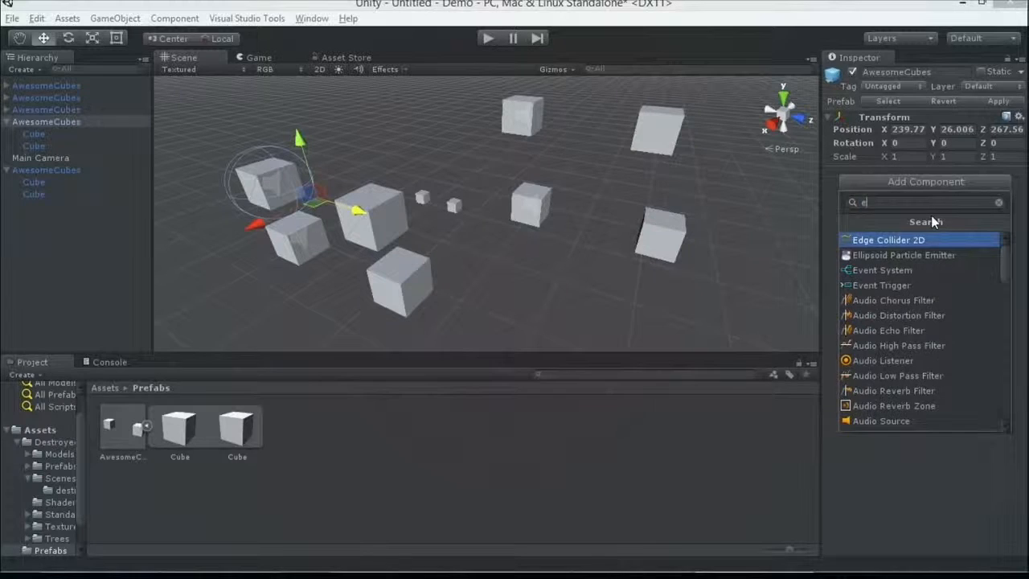
text(rigid)
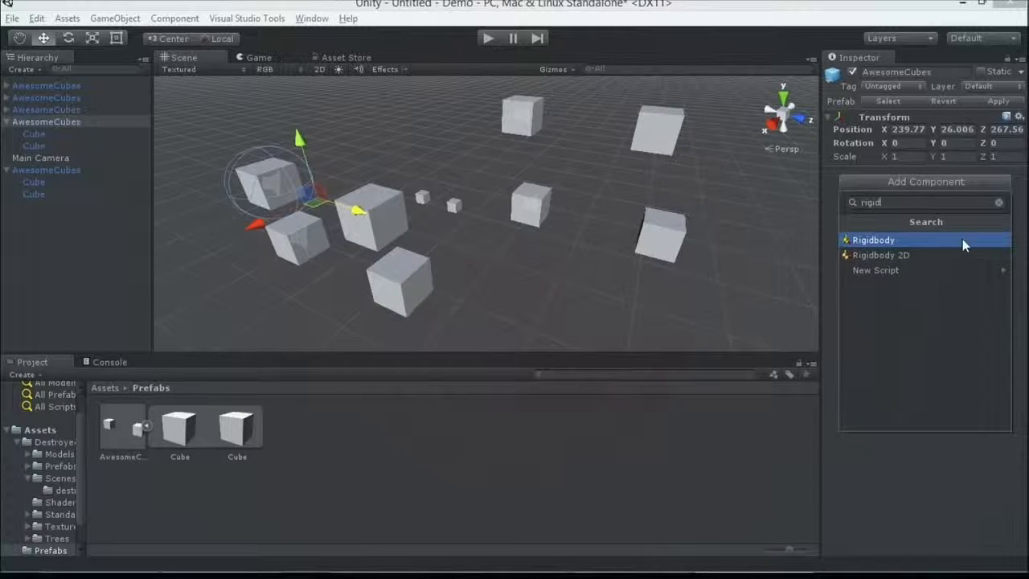
click(873, 240)
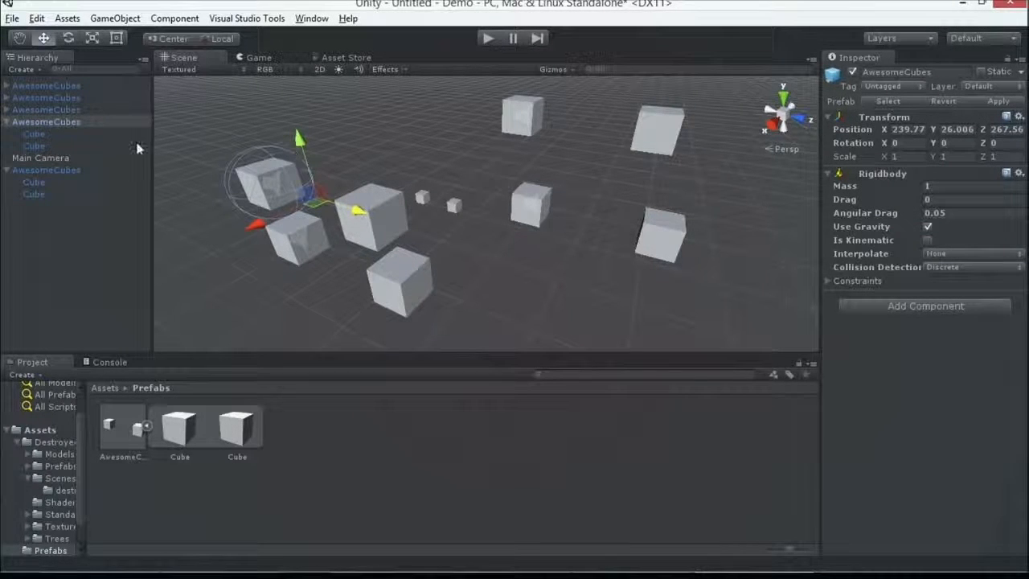
mouse_move(53, 141)
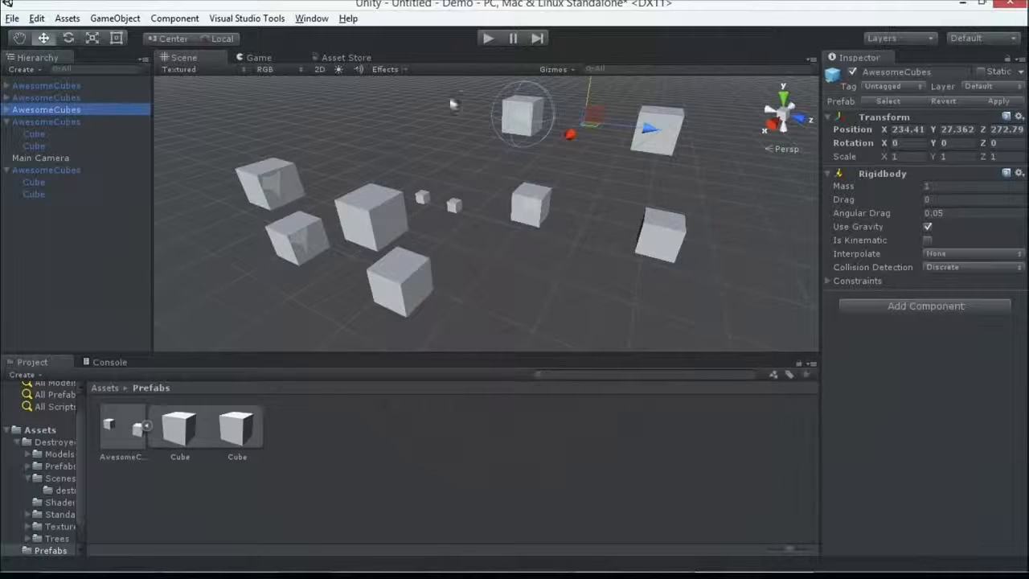
click(46, 85)
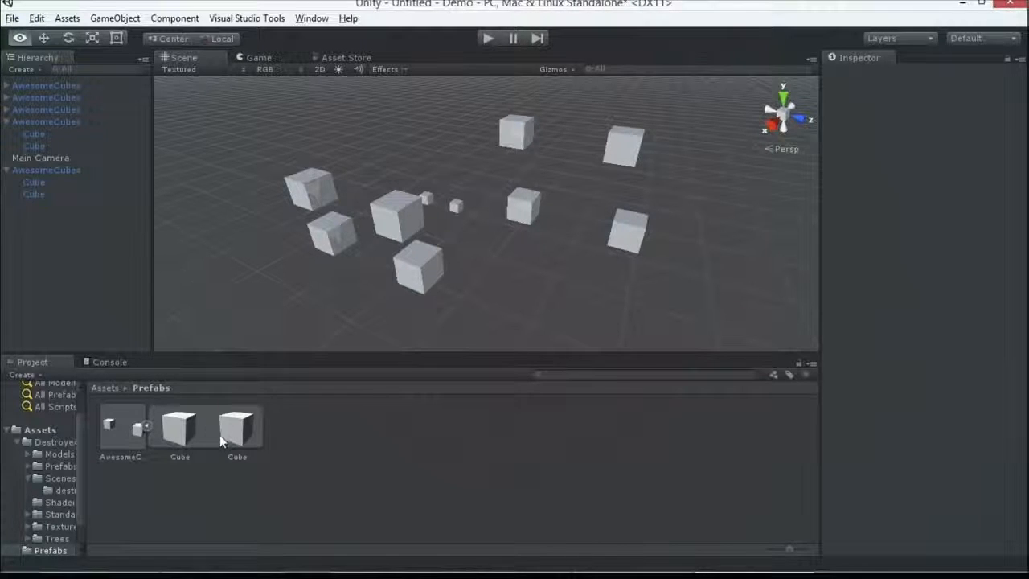
mouse_move(180, 321)
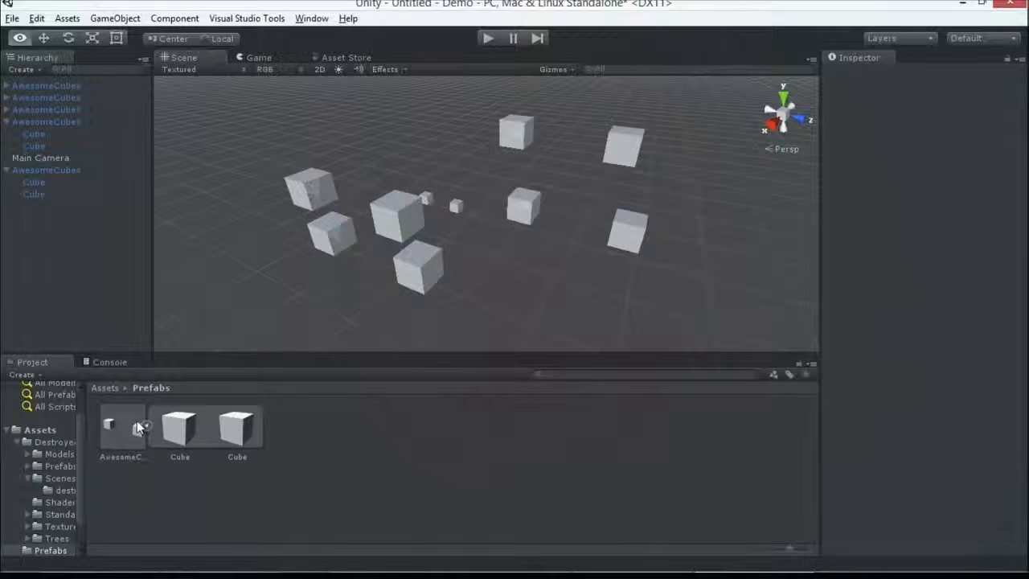
Step: Export the AwesomeCubes prefab as a Unity package named 'awesome' on the Desktop
click(122, 426)
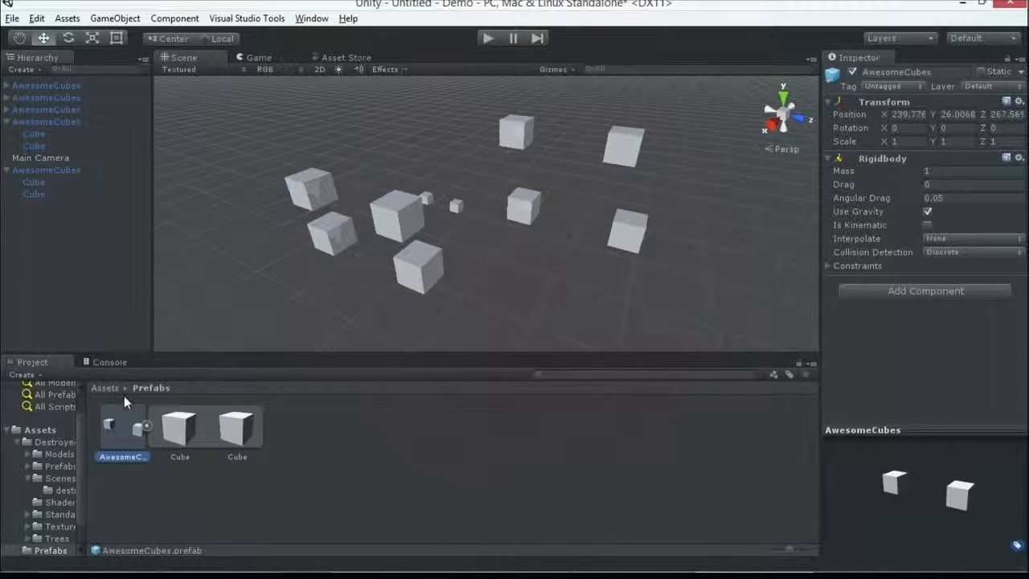
right_click(124, 399)
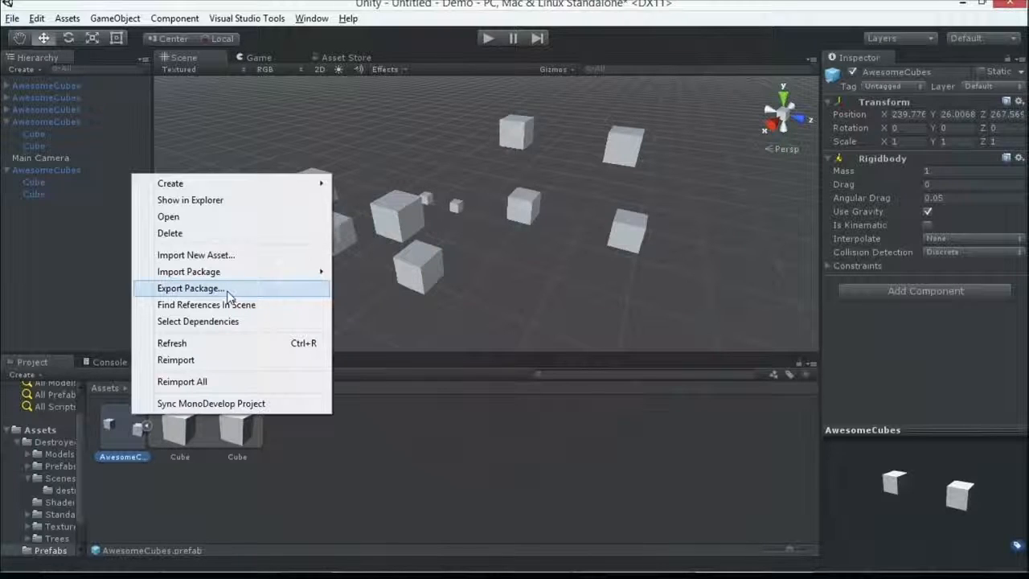
click(191, 288)
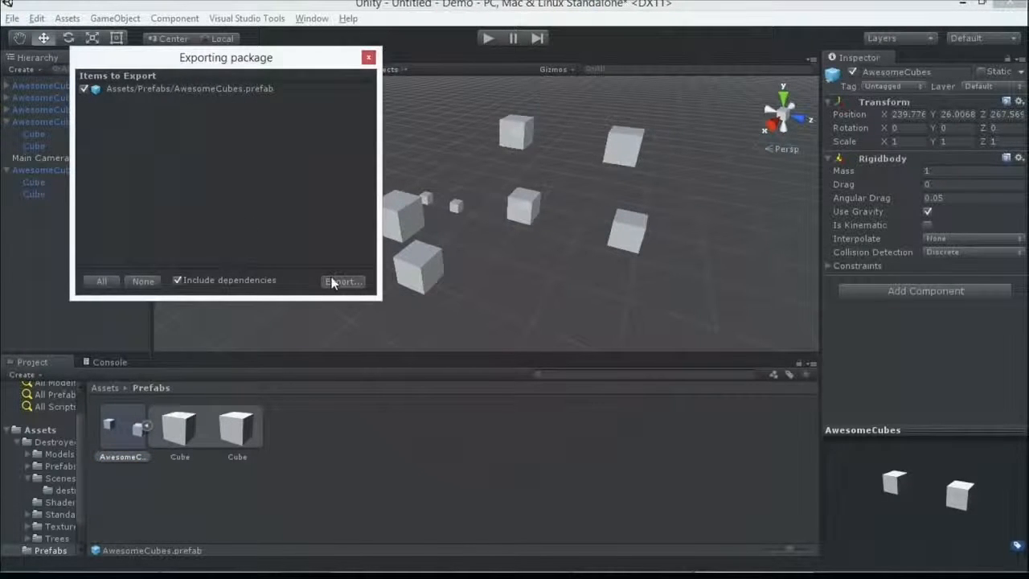
click(343, 282)
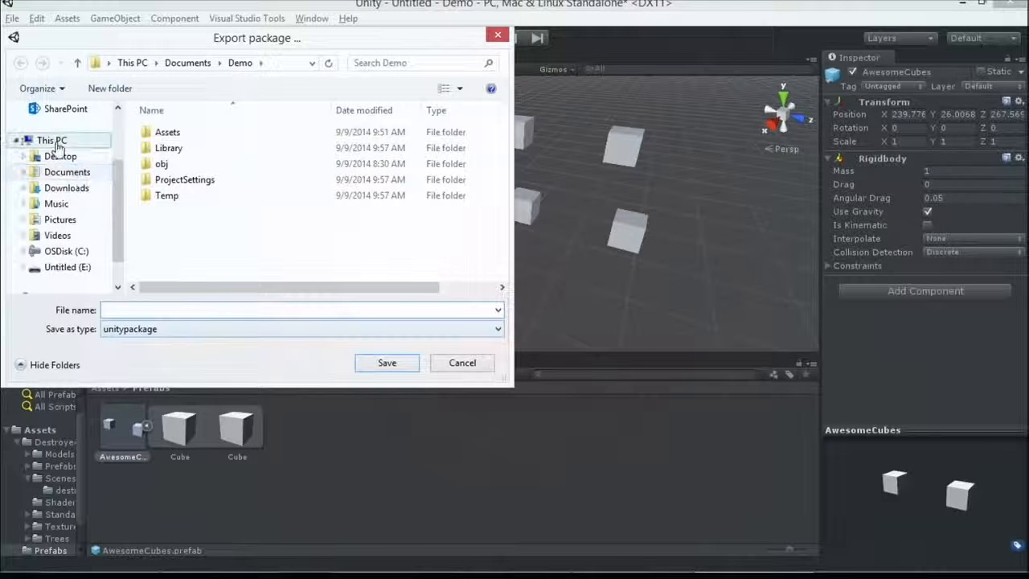
click(60, 156)
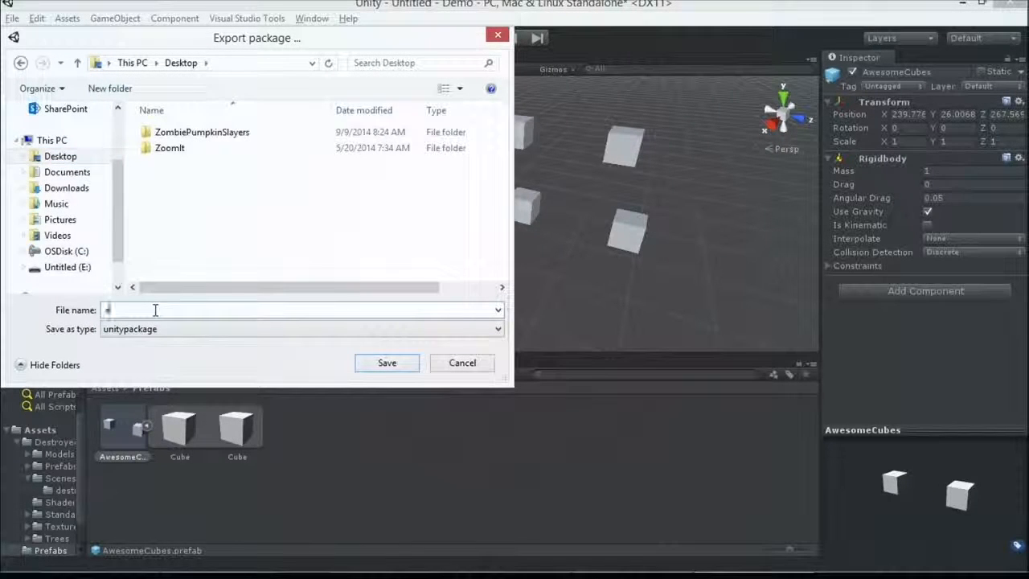
text(aweso)
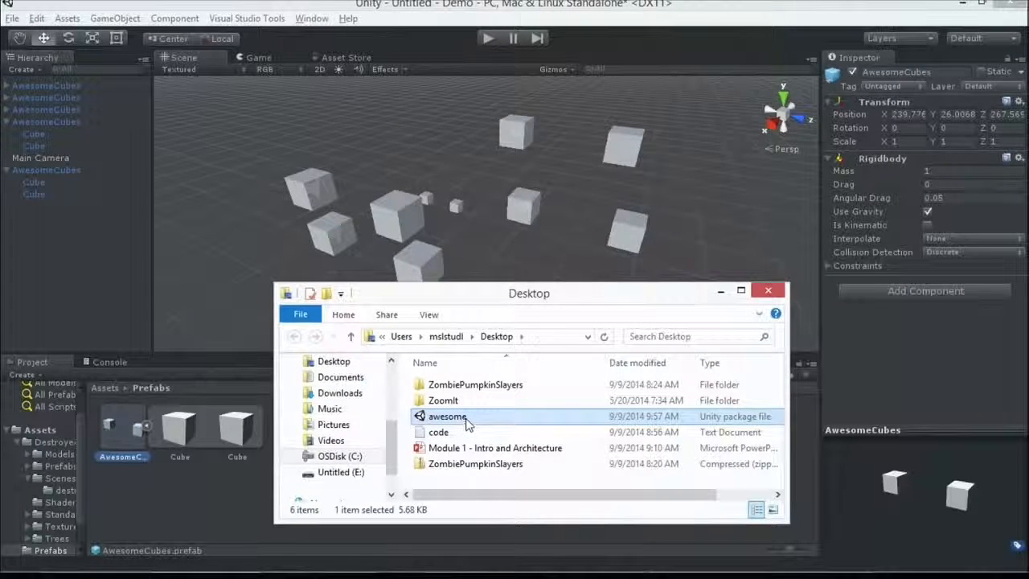
Step: Open awesome.unitypackage from the Desktop, dismiss the nothing-to-import notice, and return to Unity
double_click(447, 416)
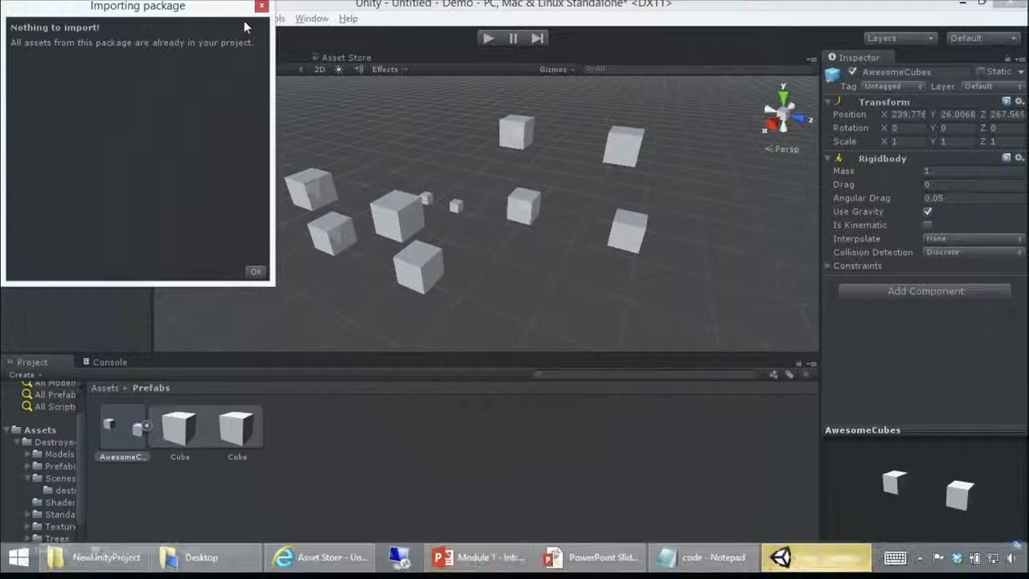
click(256, 271)
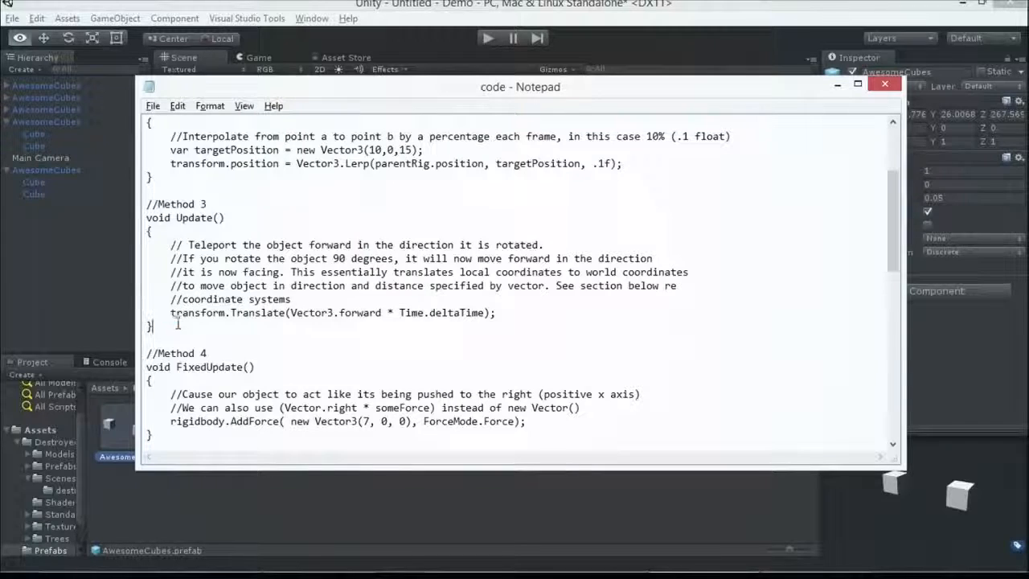
click(115, 17)
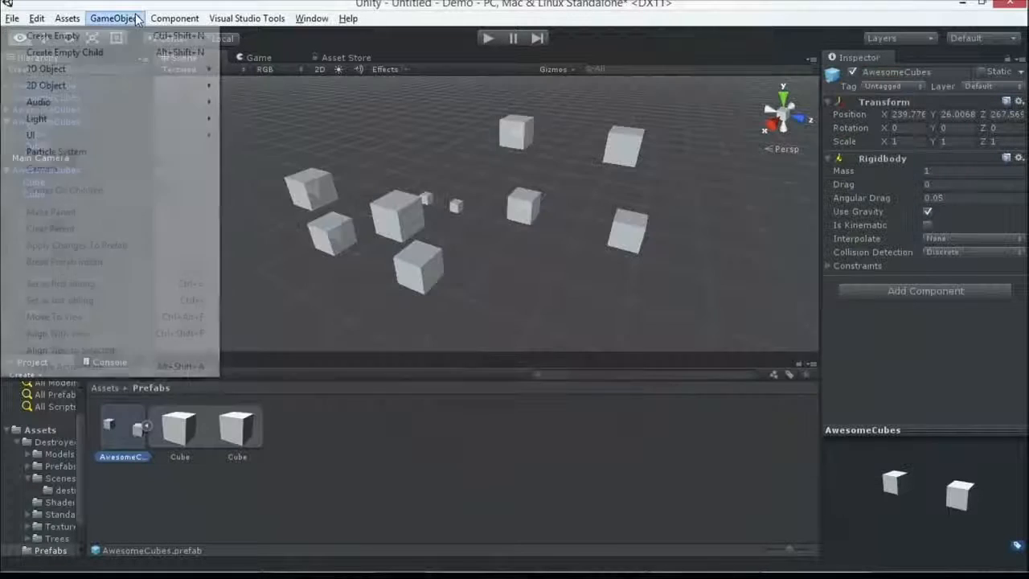
Step: Create a new untitled scene, choosing Don't Save for the previous scene
click(12, 18)
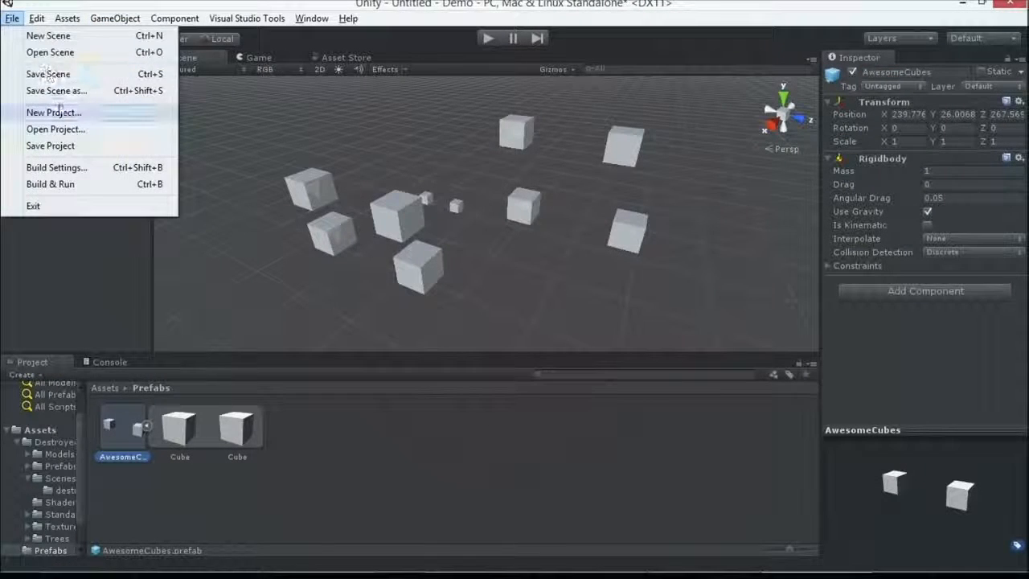
click(49, 36)
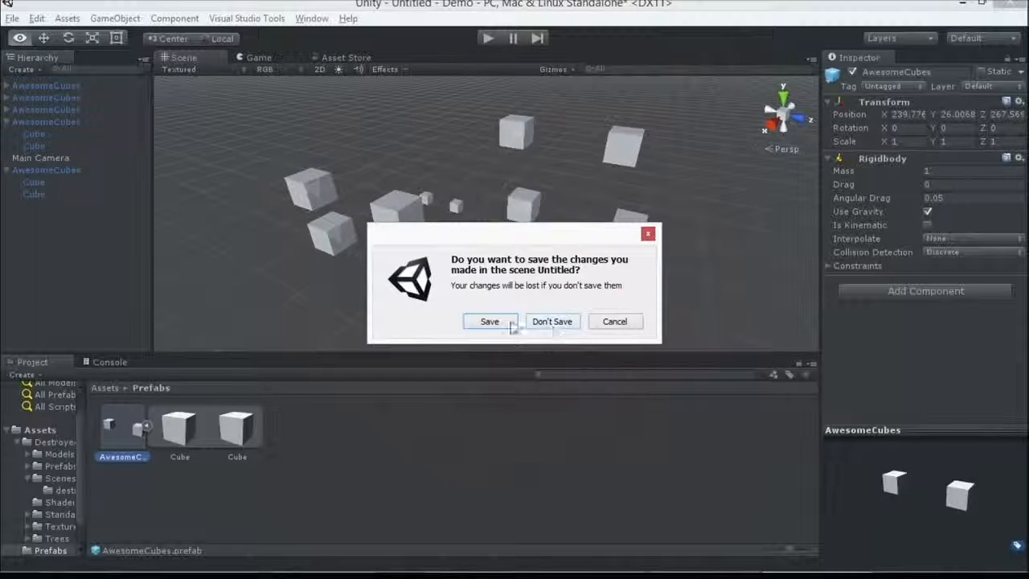
click(489, 320)
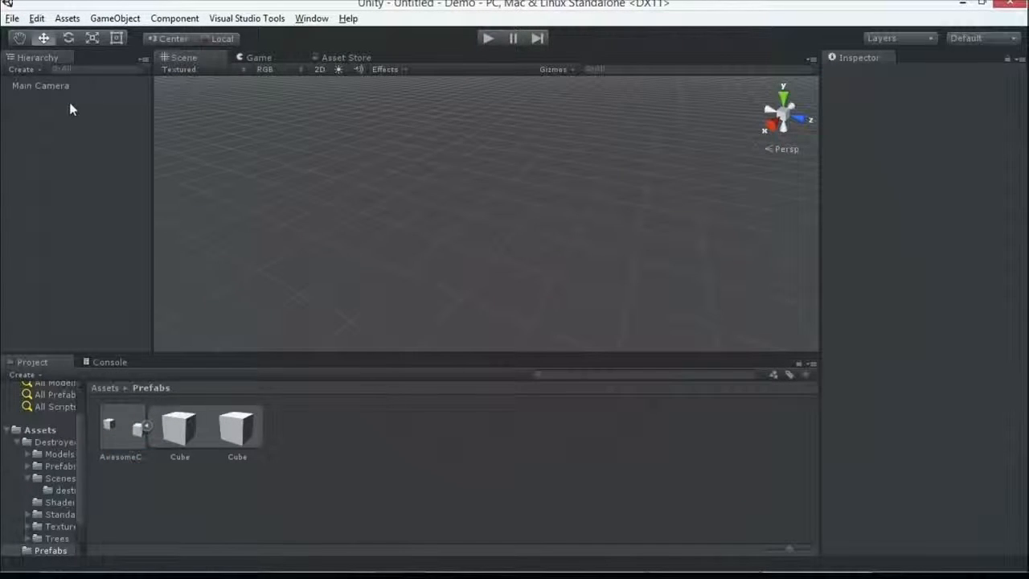
Step: Add a 3D Cube to the new scene and create a Scripts folder in Assets
click(115, 18)
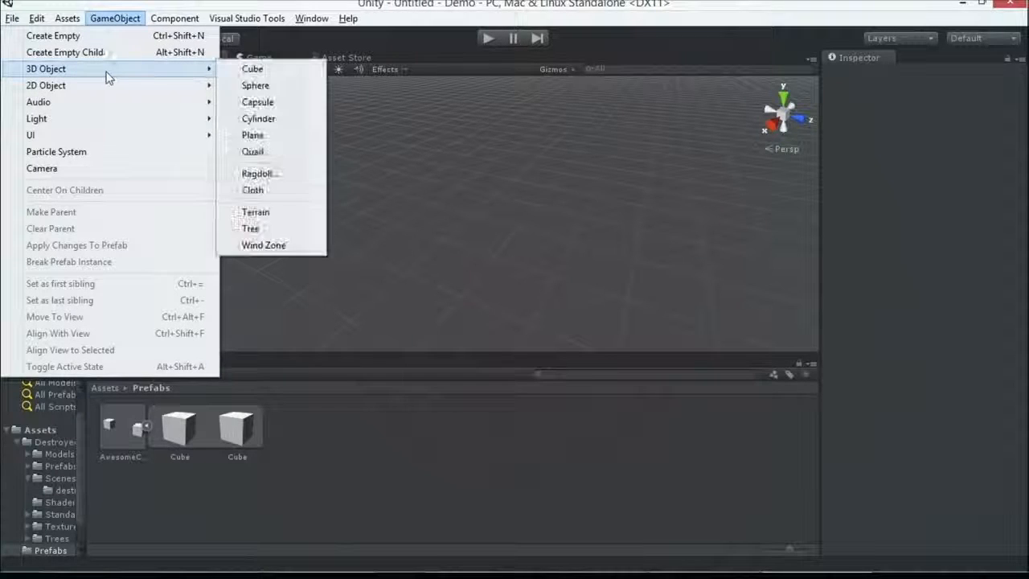
click(253, 68)
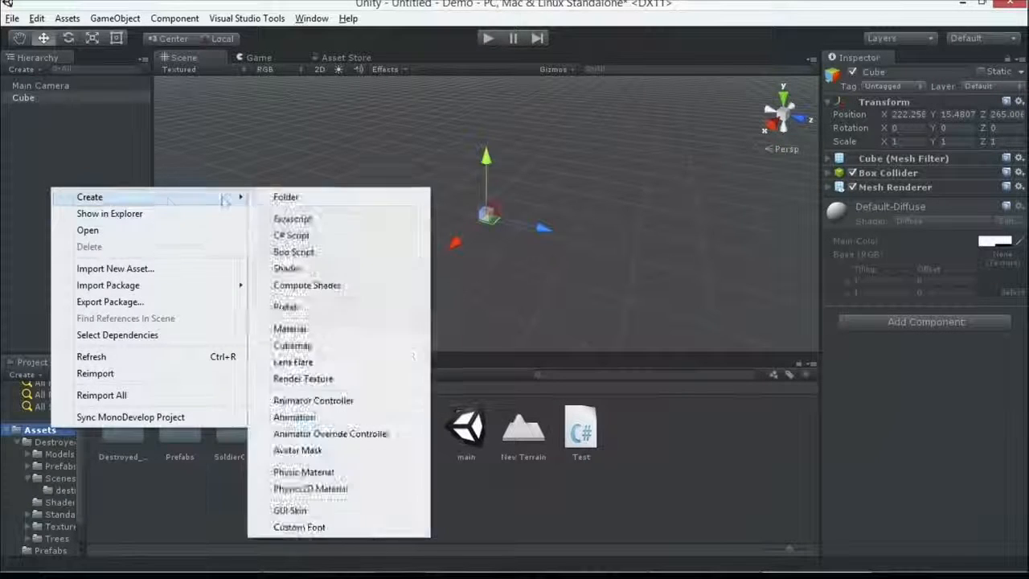
click(285, 196)
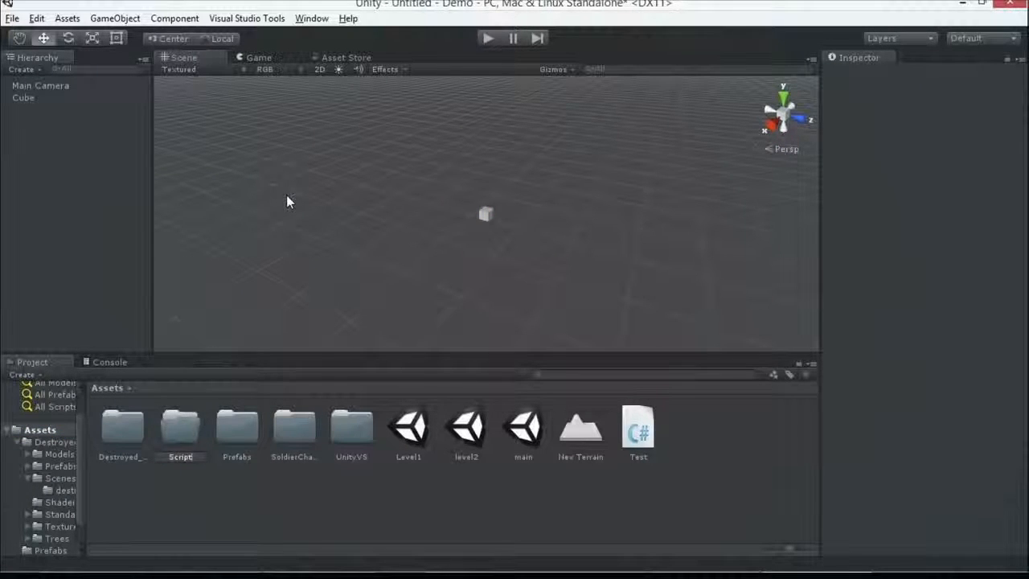